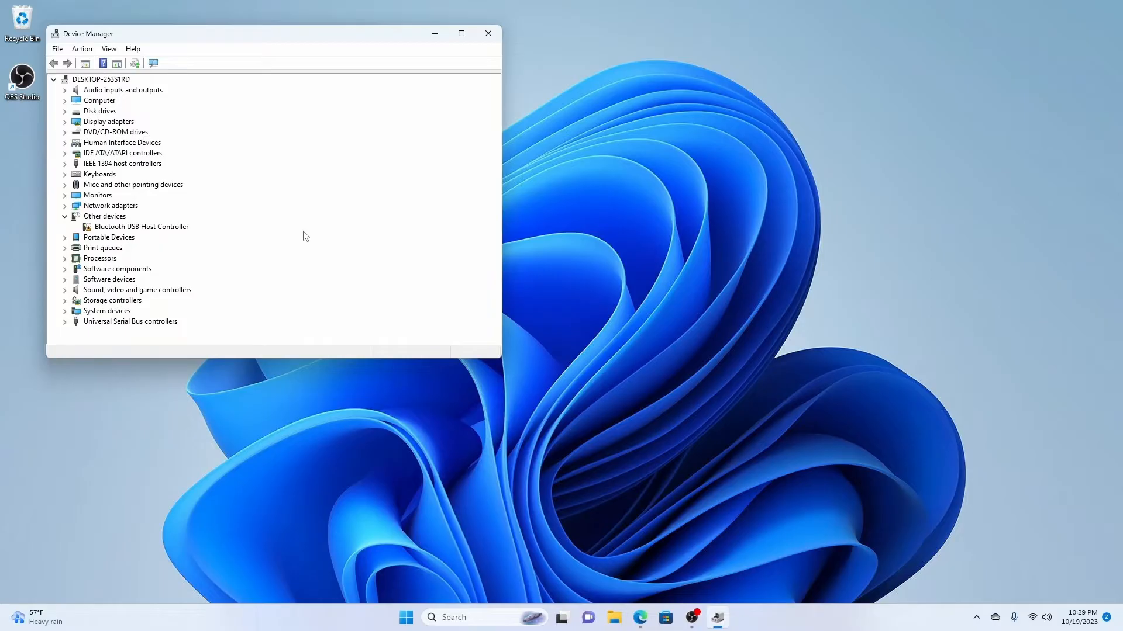
Start an automatic driver update for the Bluetooth USB Host Controller under Other devices.
right_click(140, 227)
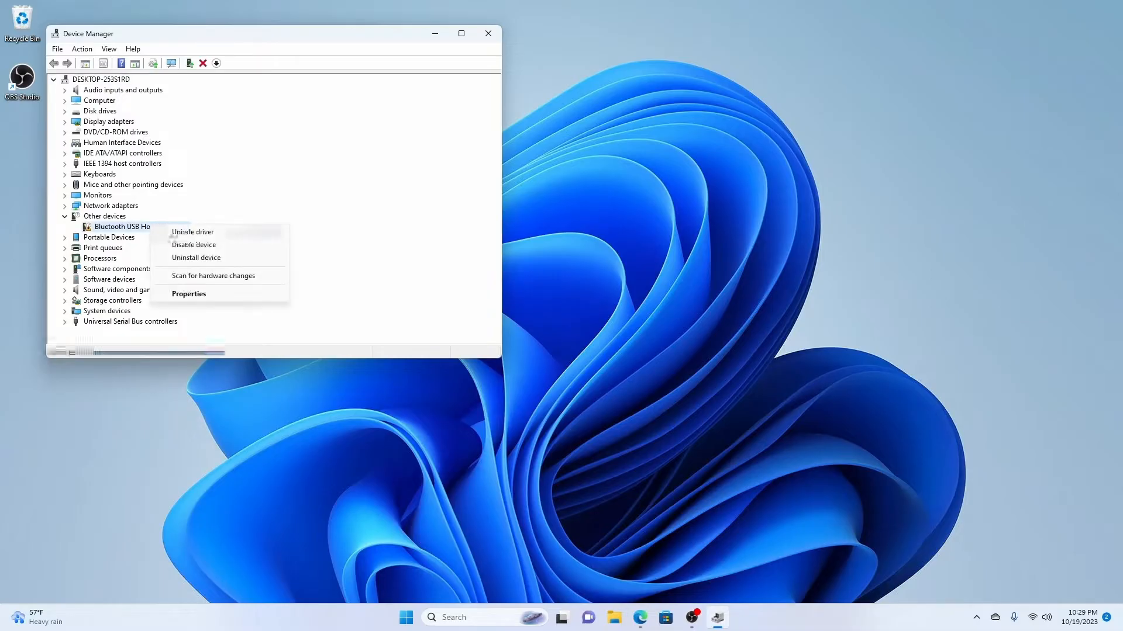
mouse_move(192, 231)
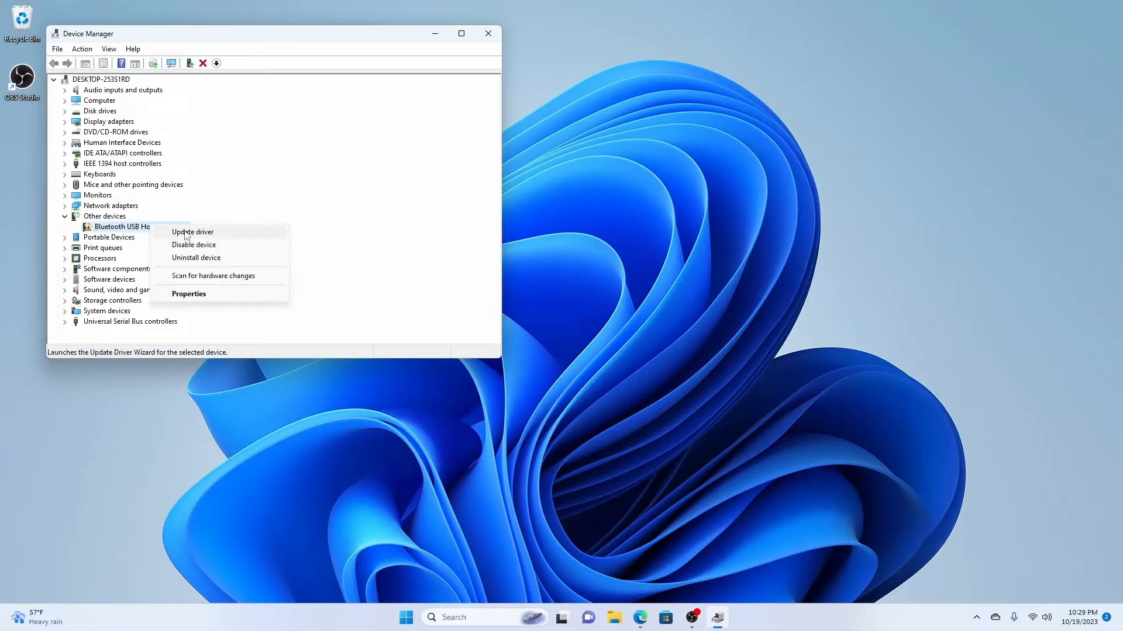
click(191, 232)
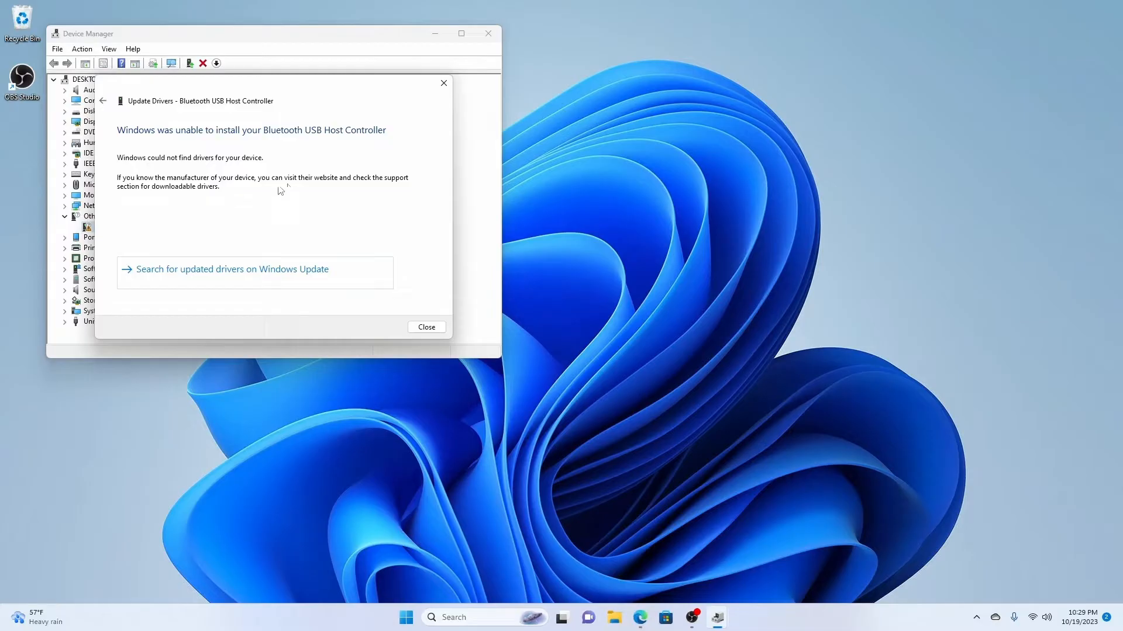
Go to Windows Update from the driver wizard and check for available updates.
click(232, 269)
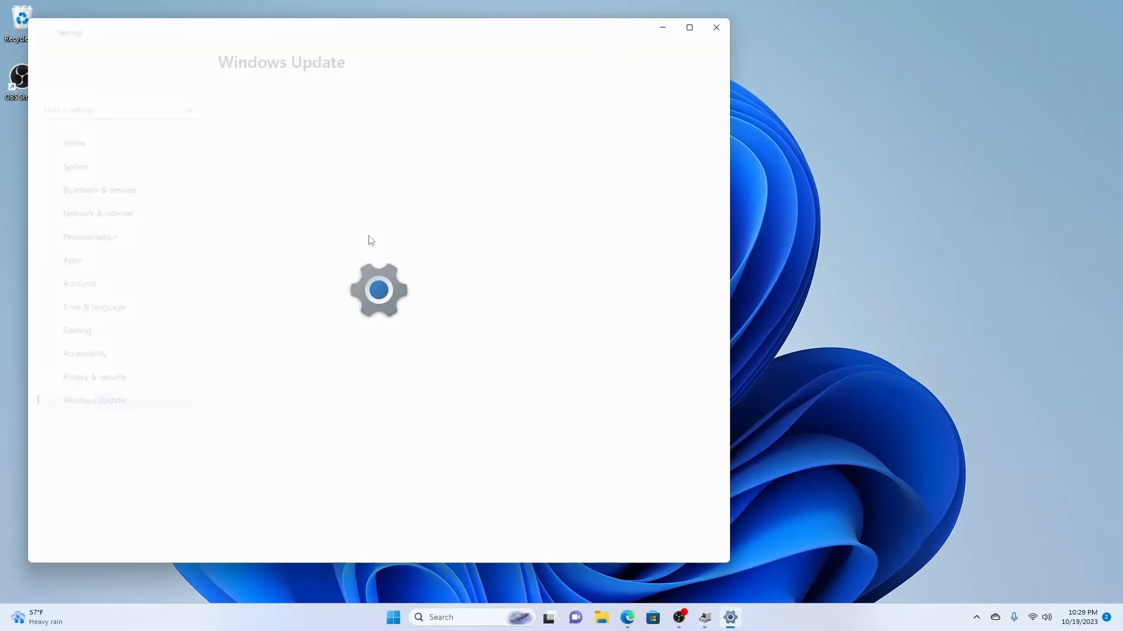
click(675, 116)
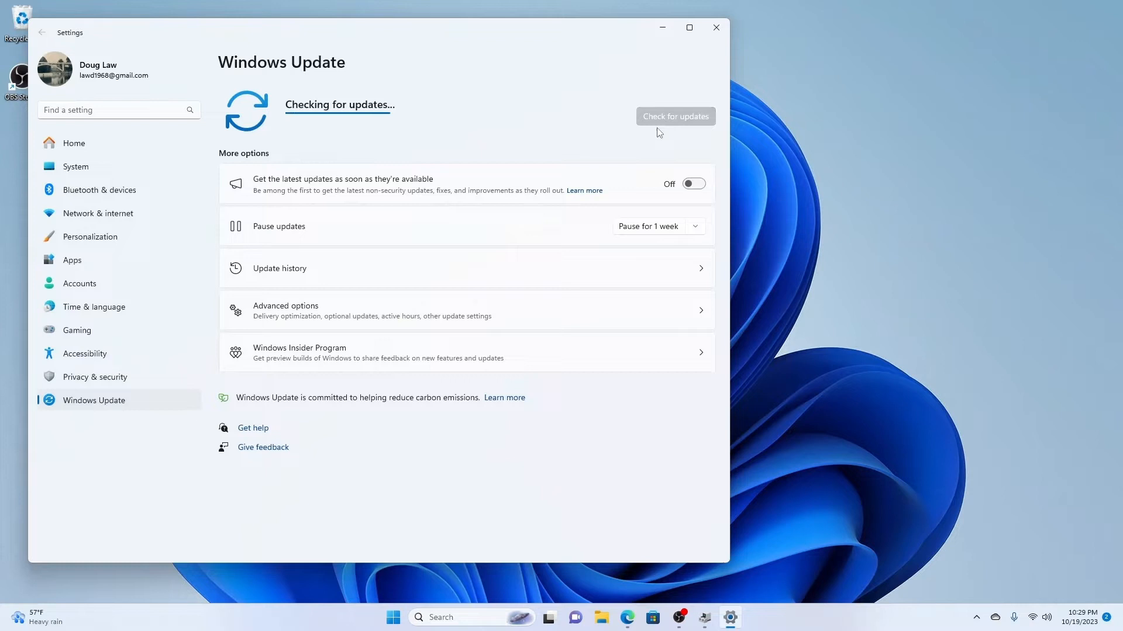
mouse_move(422, 345)
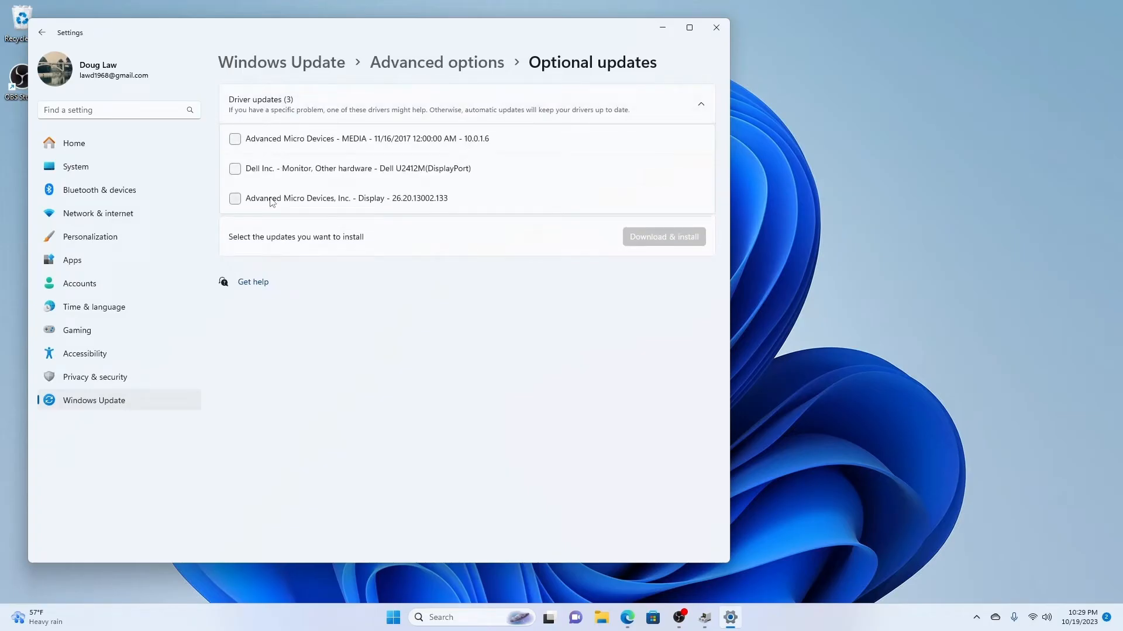
mouse_move(846, 52)
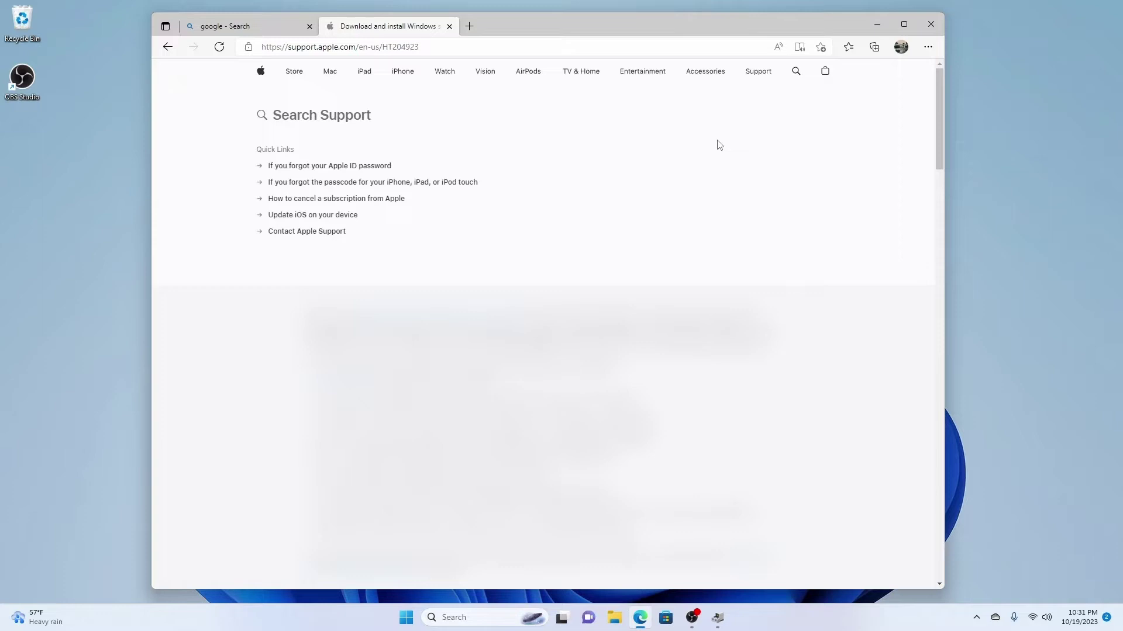
Search Apple Support for 'boot camp driver update' and open the Boot Camp Support Software 5.1.5769 result.
text(boot camp driver)
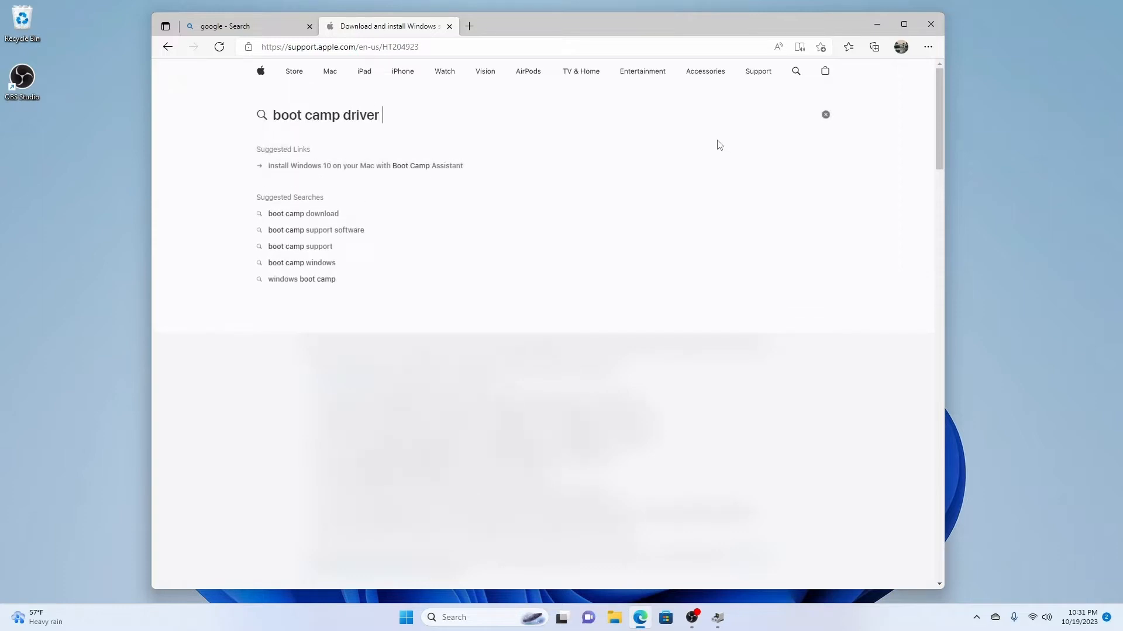
text(update)
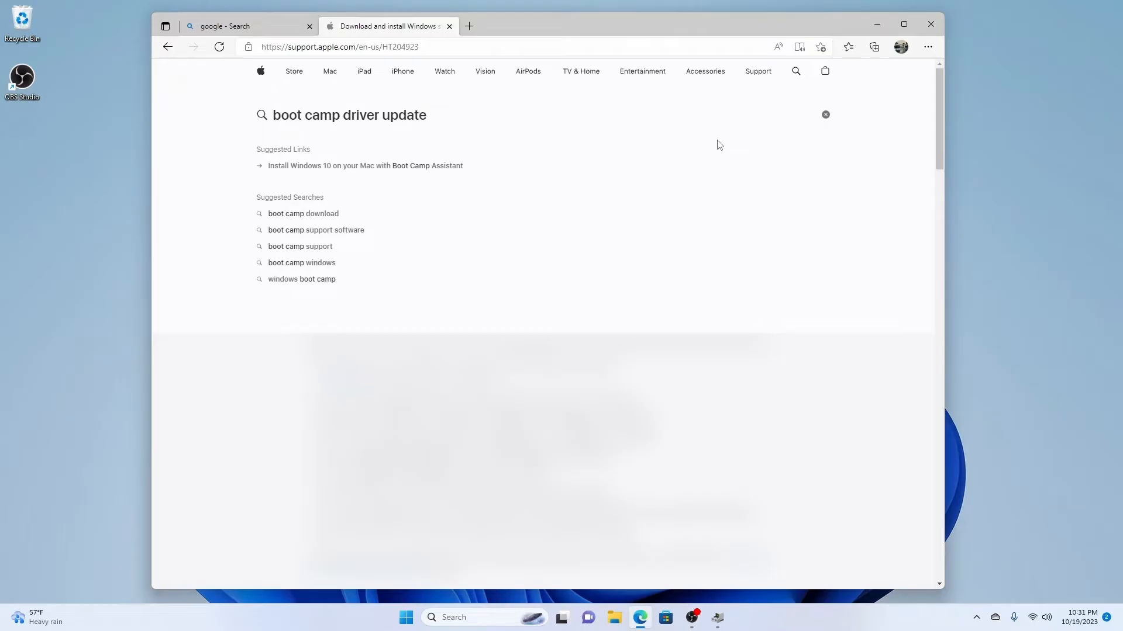
key(Enter)
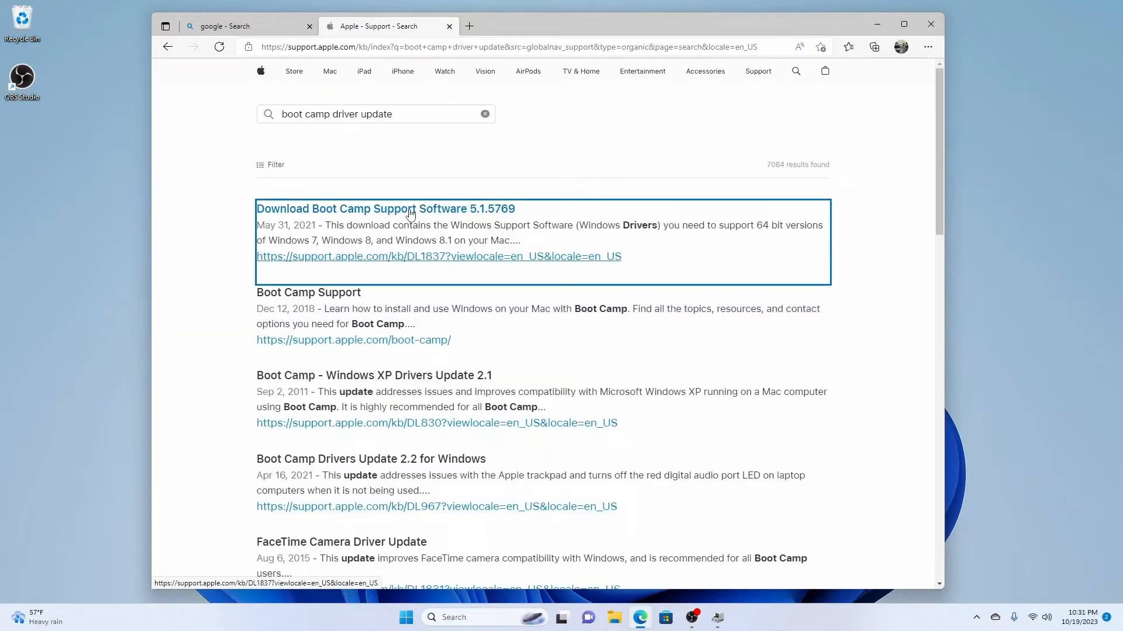
click(386, 209)
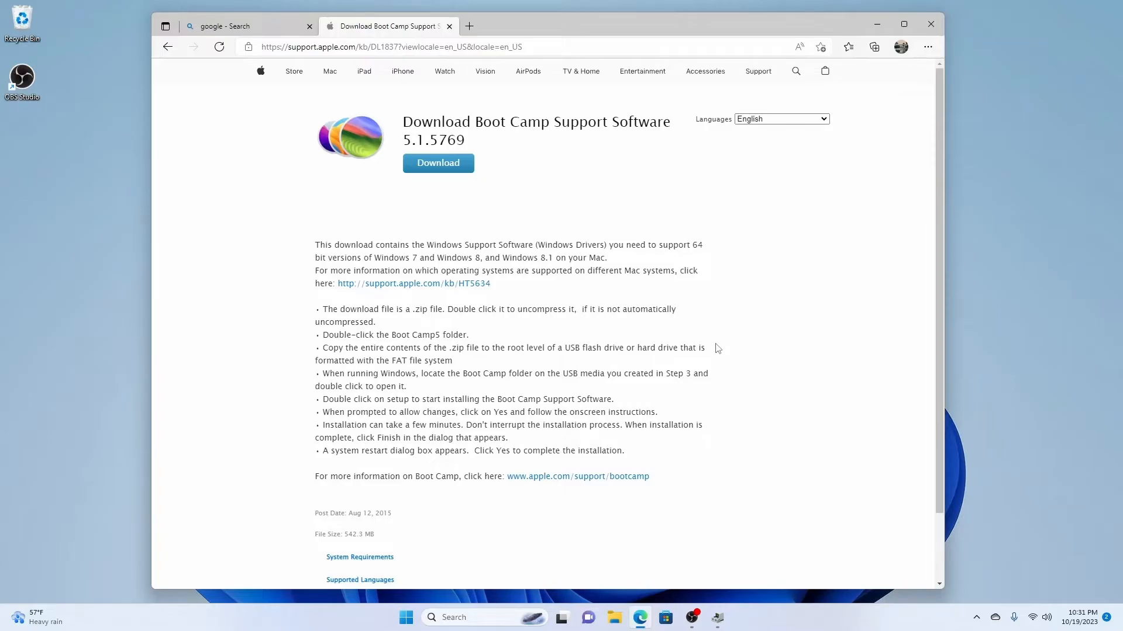
mouse_move(506, 213)
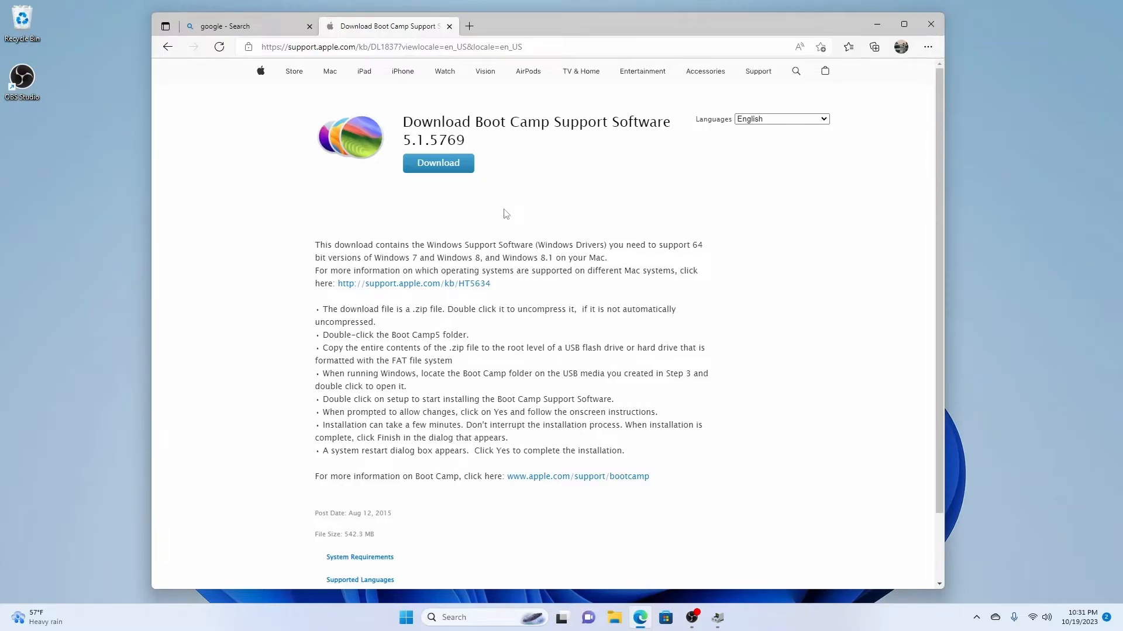
mouse_move(503, 216)
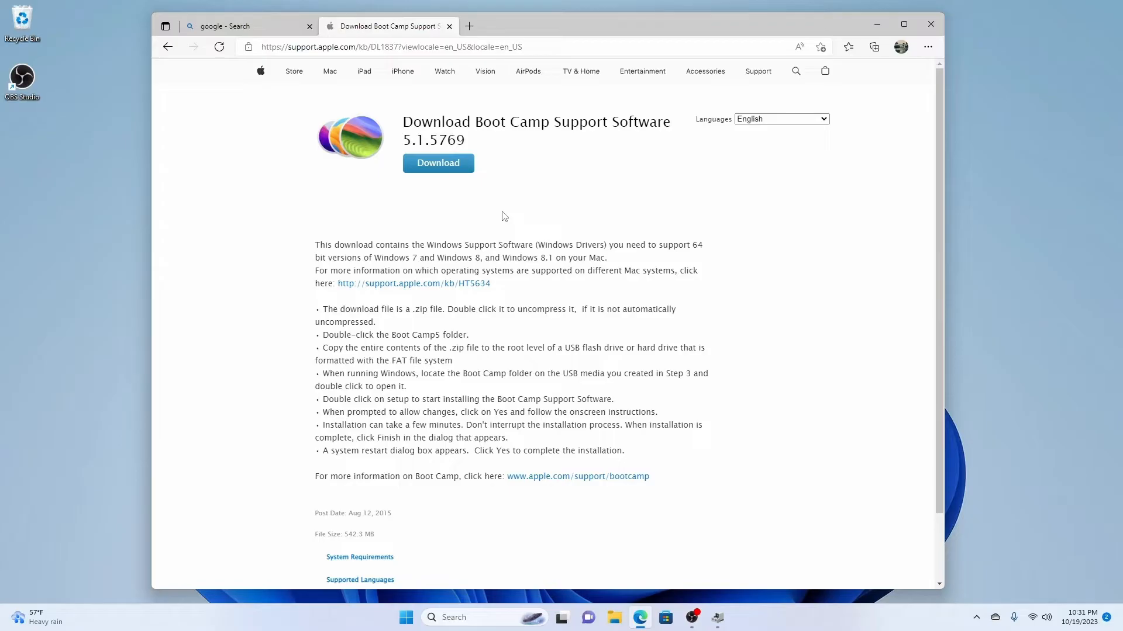
mouse_move(498, 227)
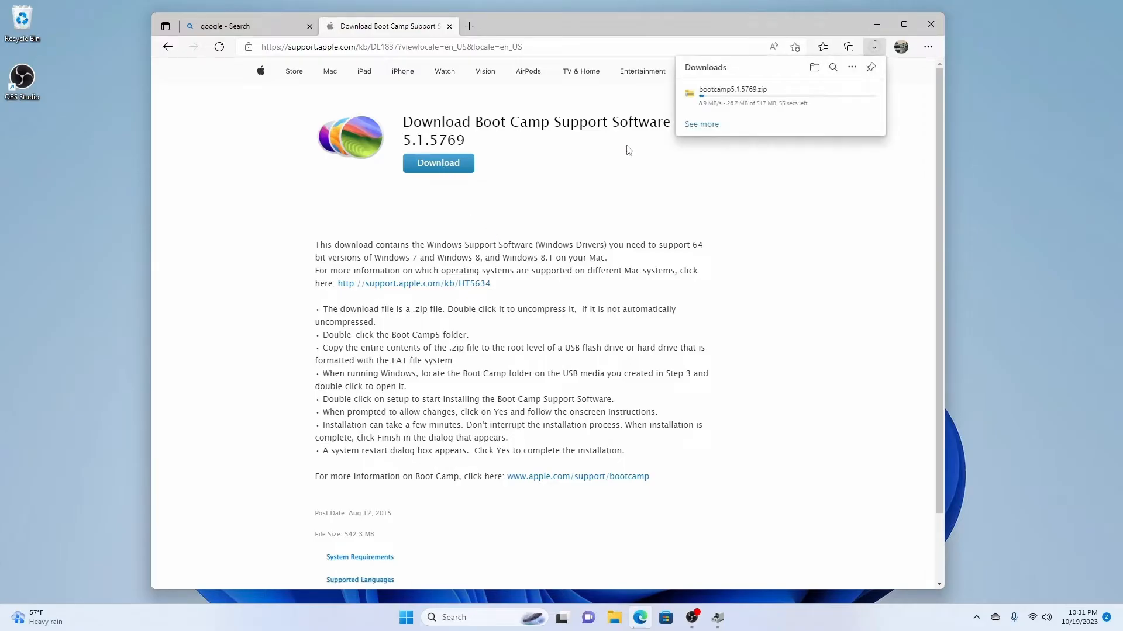
mouse_move(690, 174)
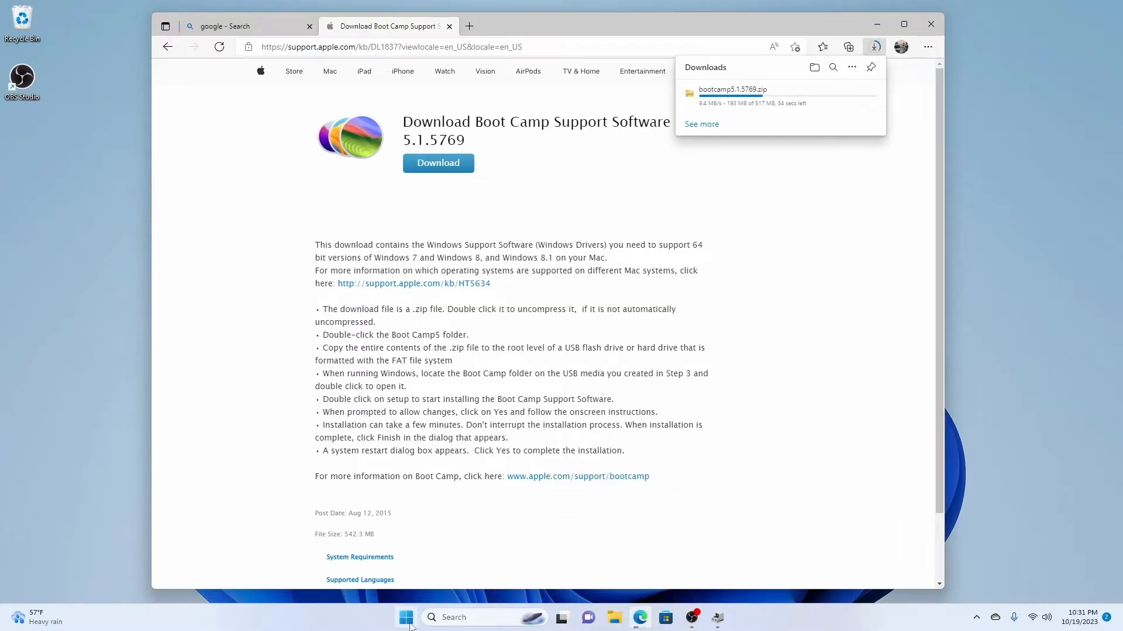
Bring up Windows Settings while the bootcamp5.1.5769.zip download continues.
click(407, 617)
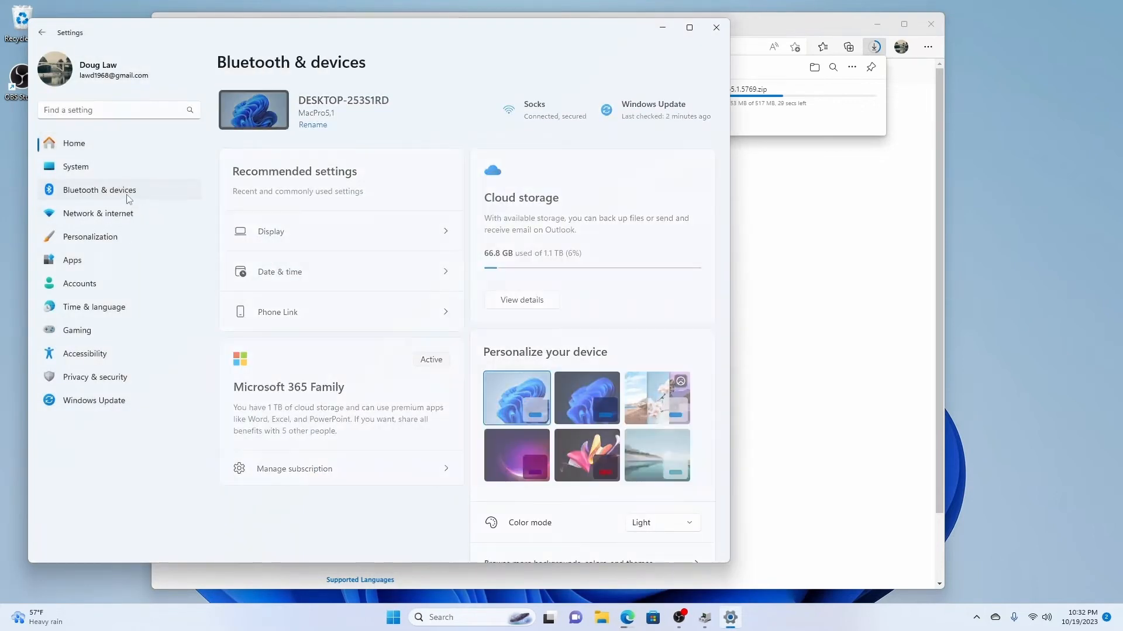
Review the full Devices list, including the USB Input Device with an unavailable driver.
click(100, 190)
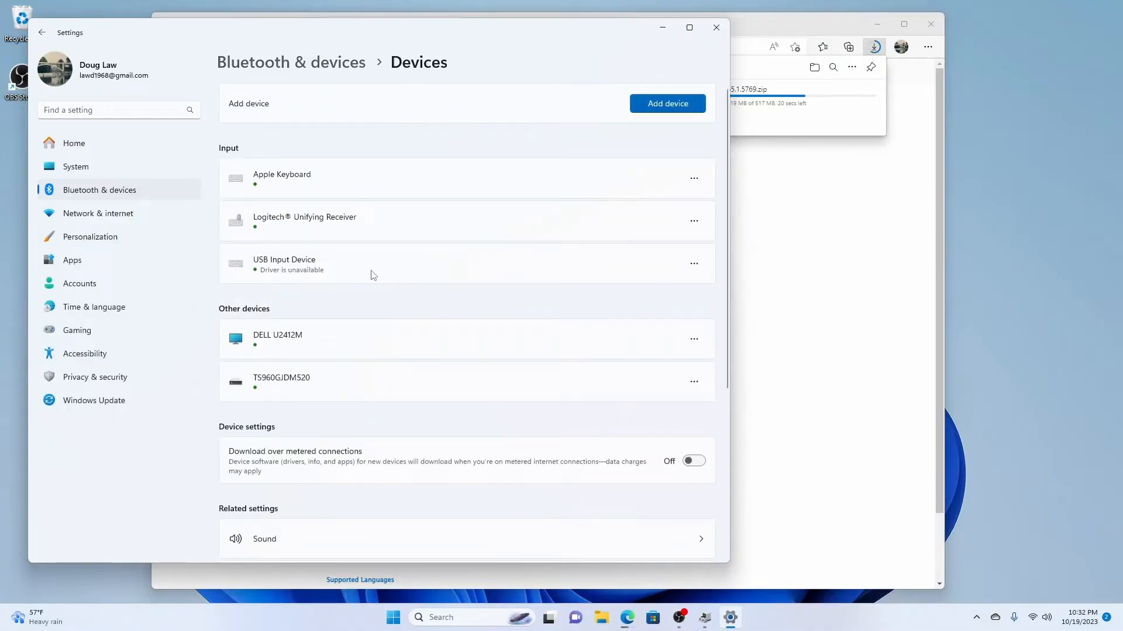
mouse_move(451, 347)
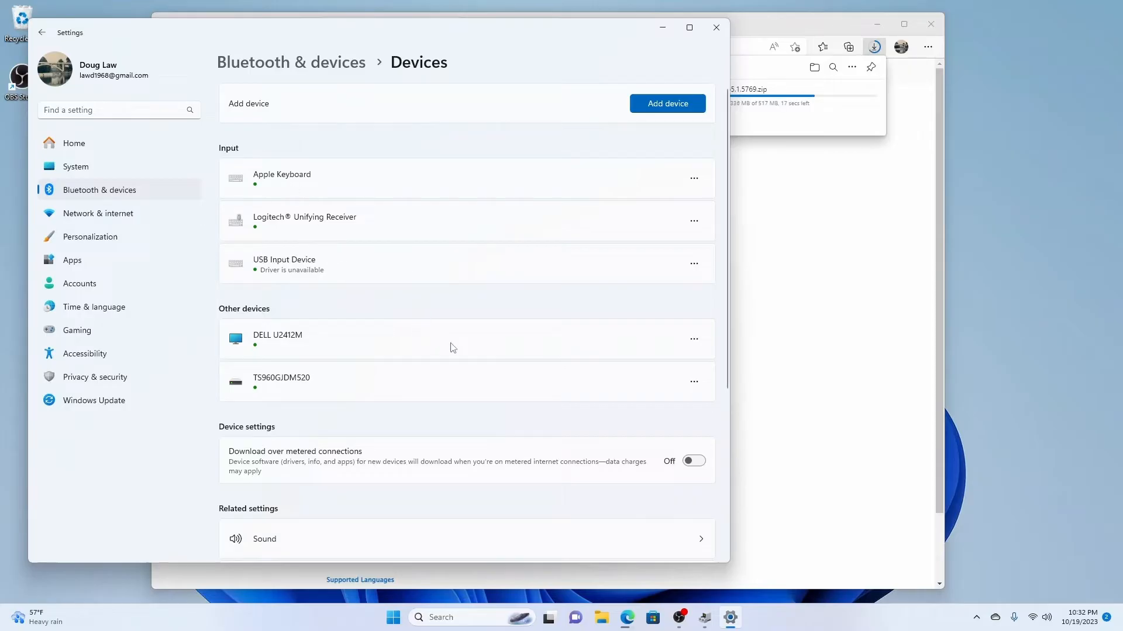
scroll(down, 3)
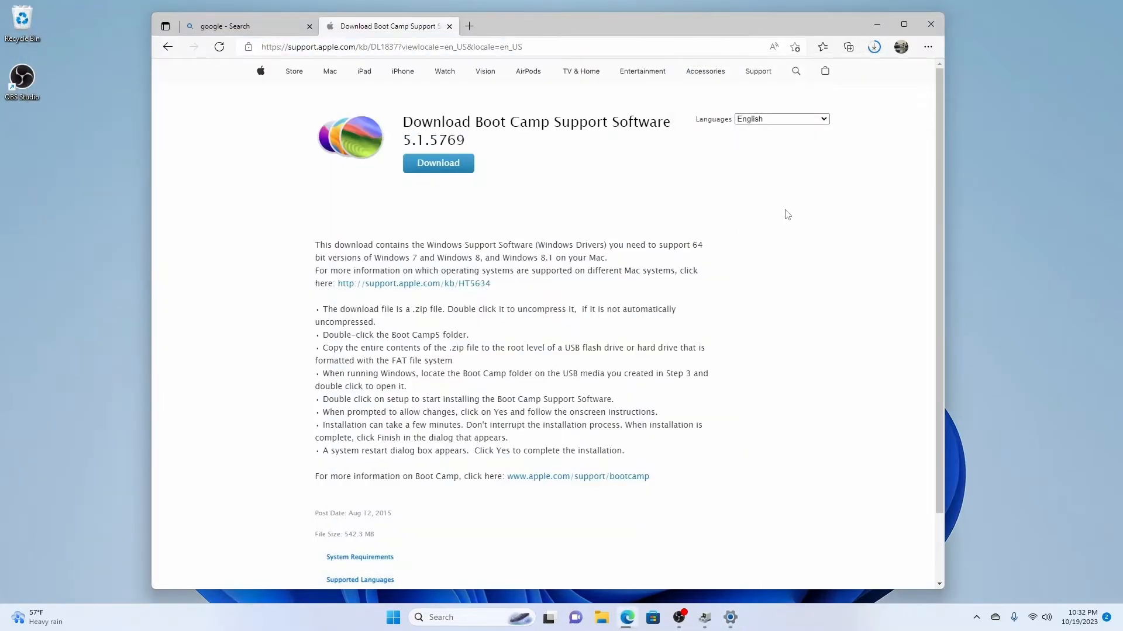
Check the Boot Camp download progress in Edge, then bring up File Explorer.
click(875, 47)
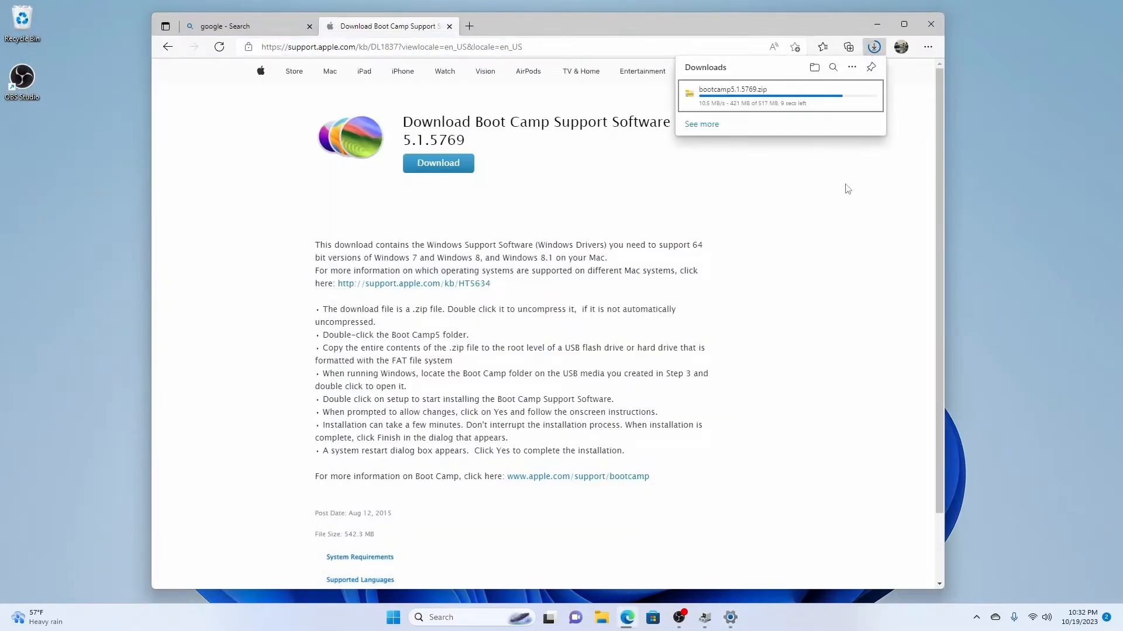
mouse_move(844, 180)
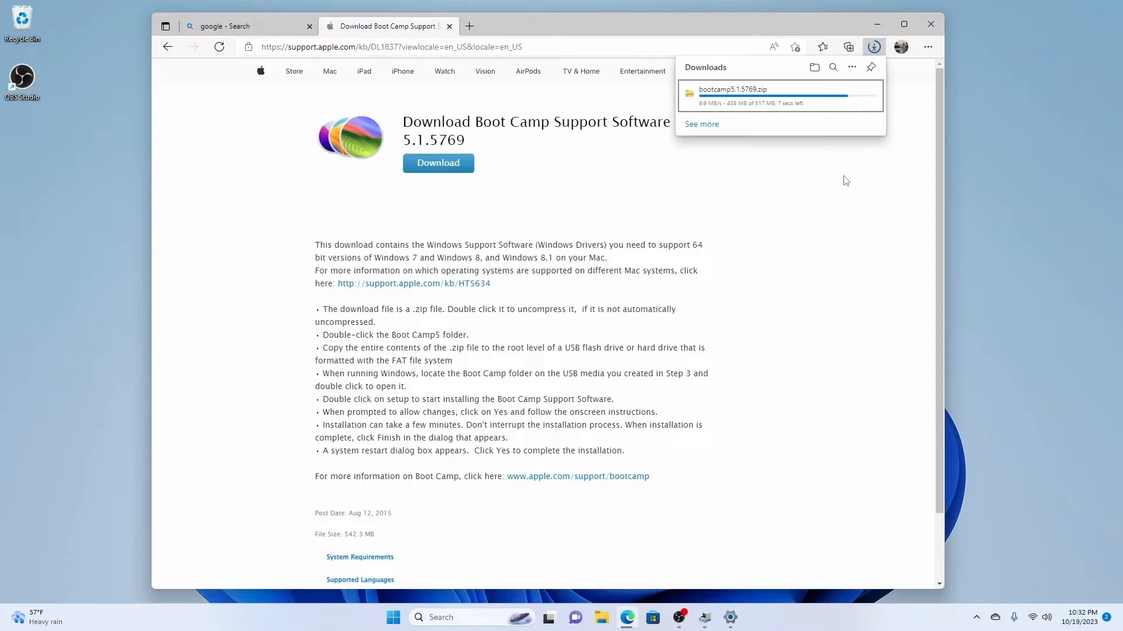
mouse_move(844, 175)
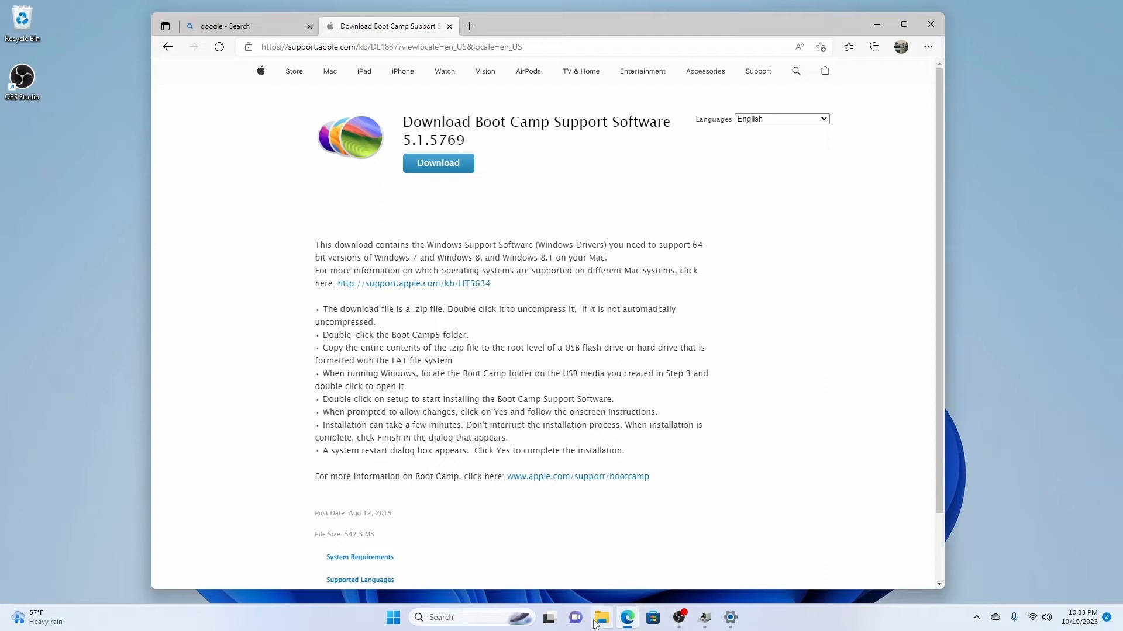
click(600, 617)
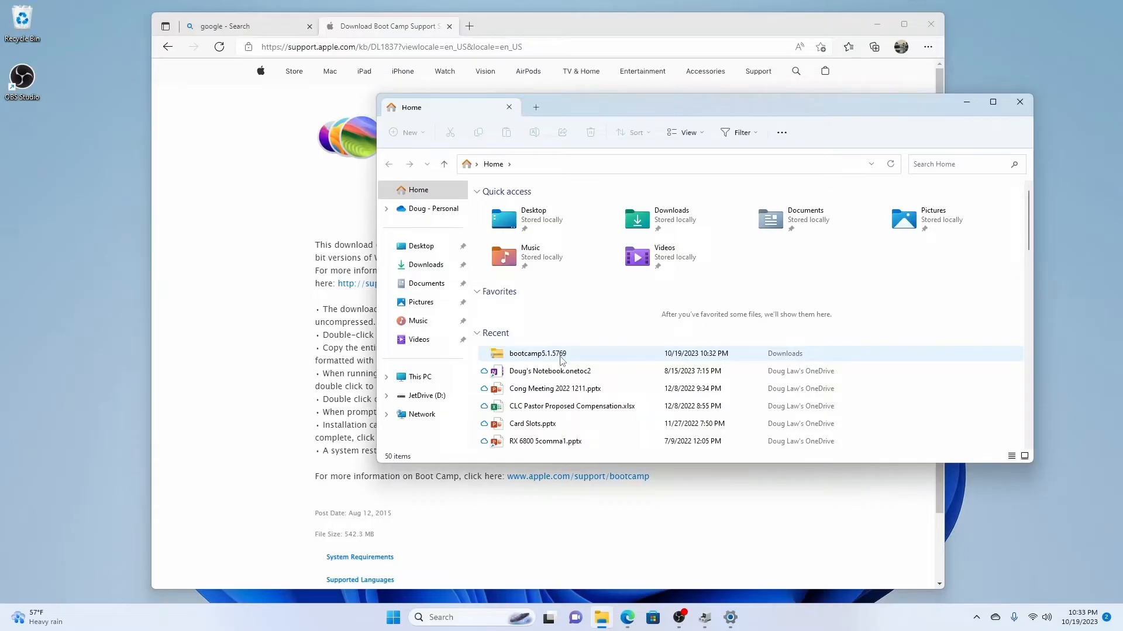
Choose Extract All for the bootcamp5.1.5769 zip in Downloads.
right_click(560, 353)
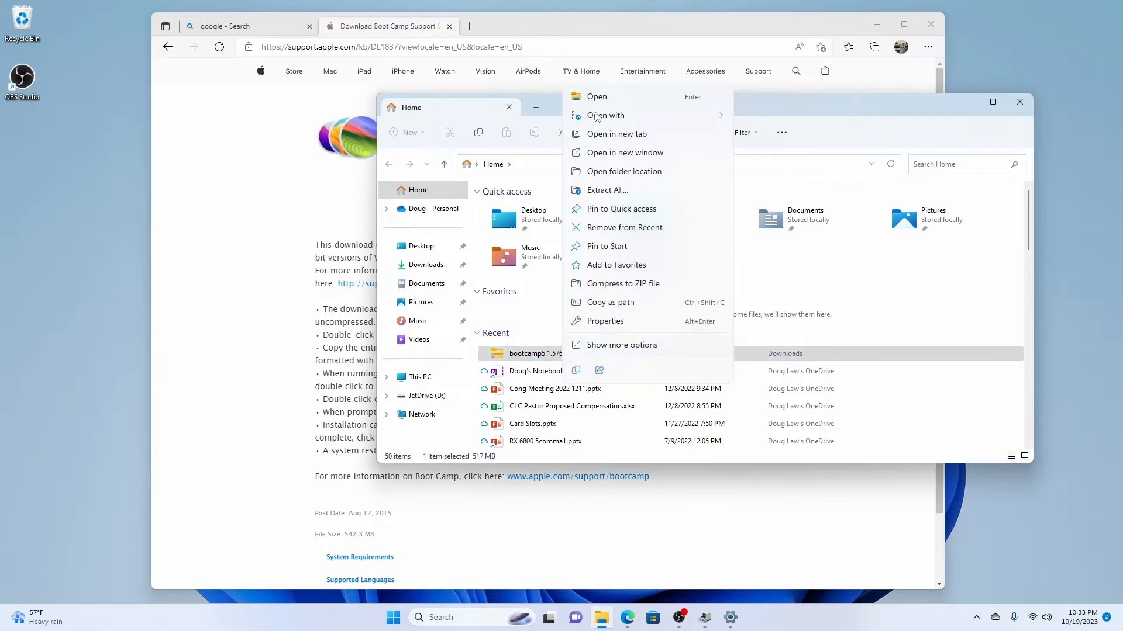
mouse_move(607, 190)
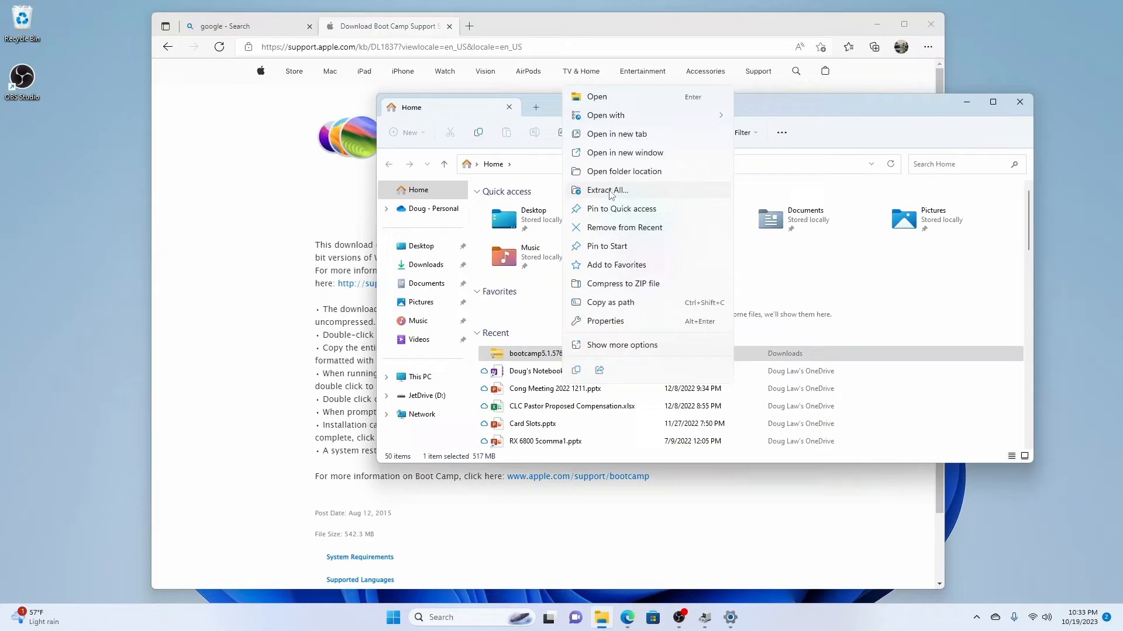
click(606, 190)
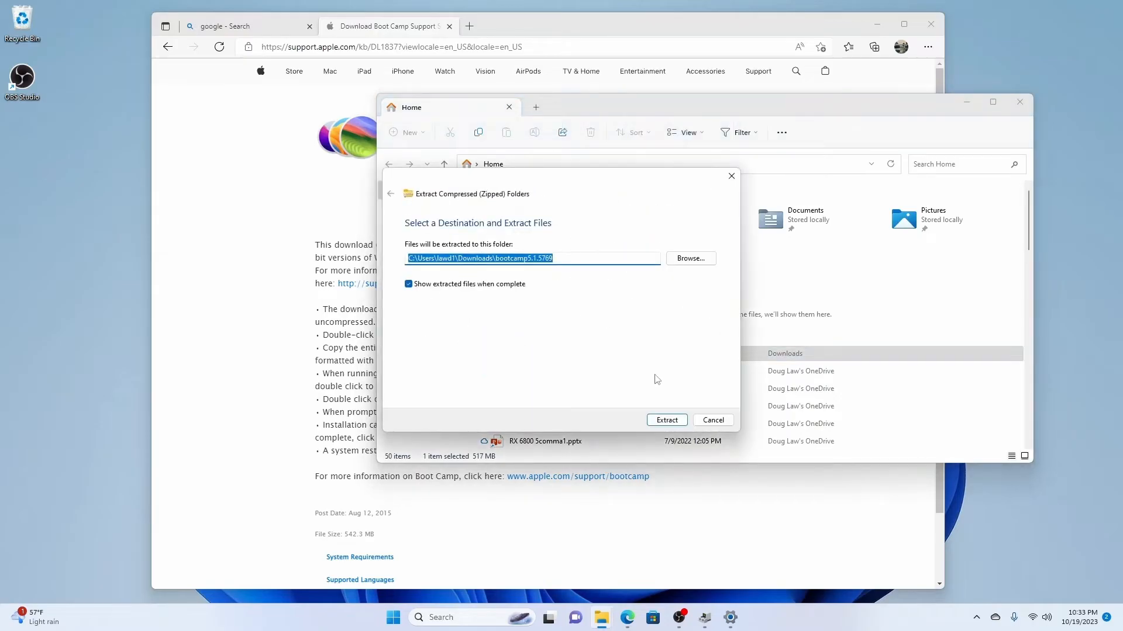
Extract the zip's 1,714 items into the Downloads\bootcamp5.1.5769 folder.
click(666, 419)
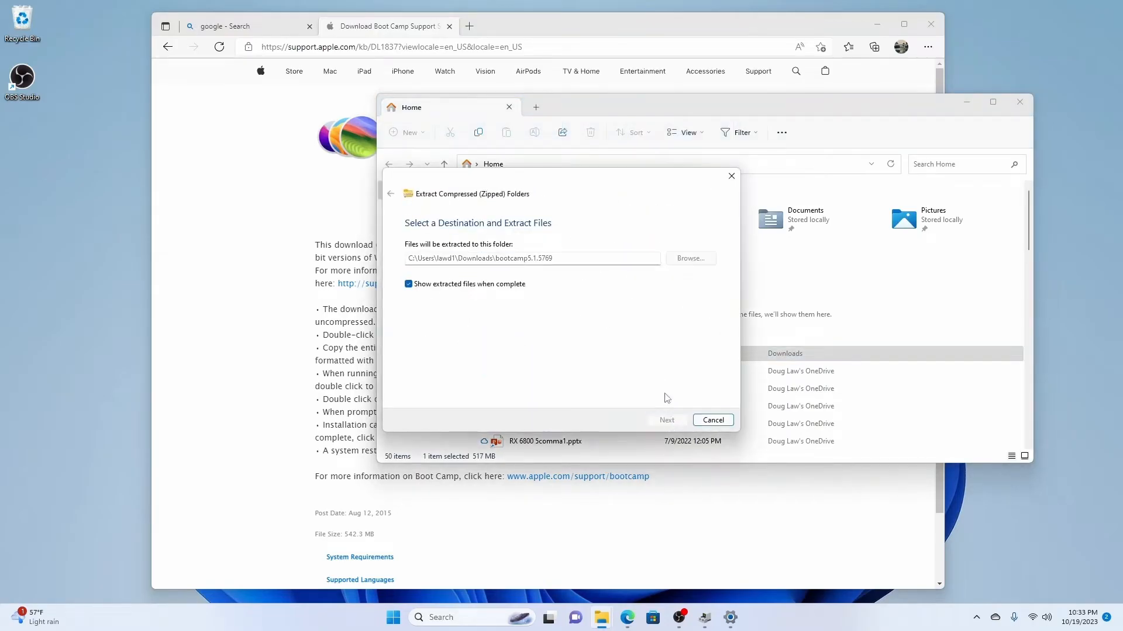
click(666, 420)
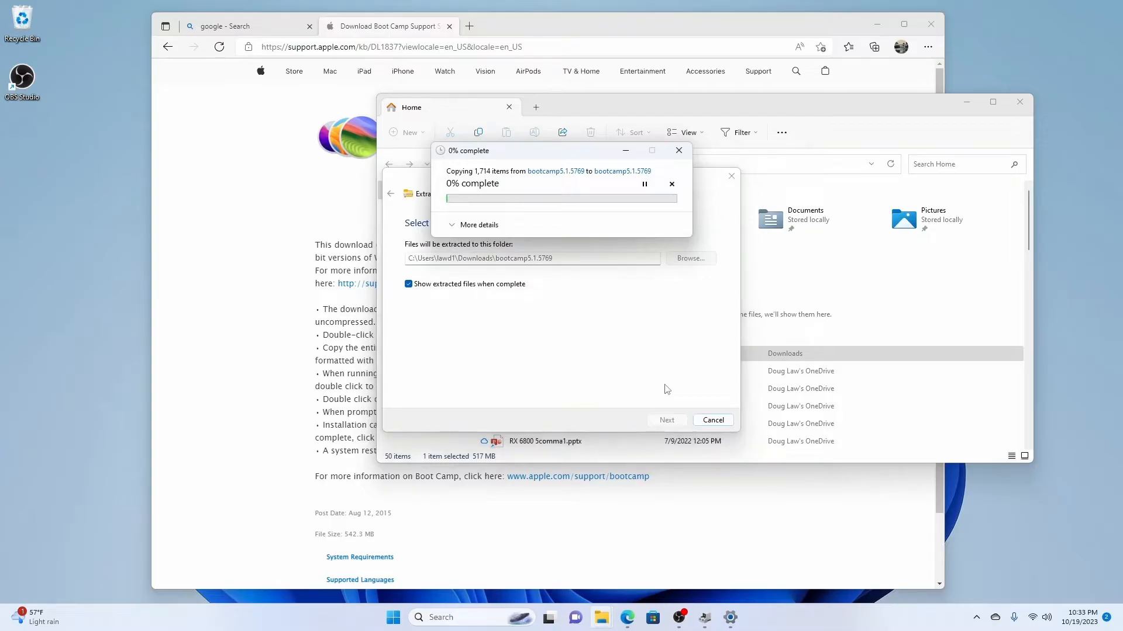
mouse_move(667, 378)
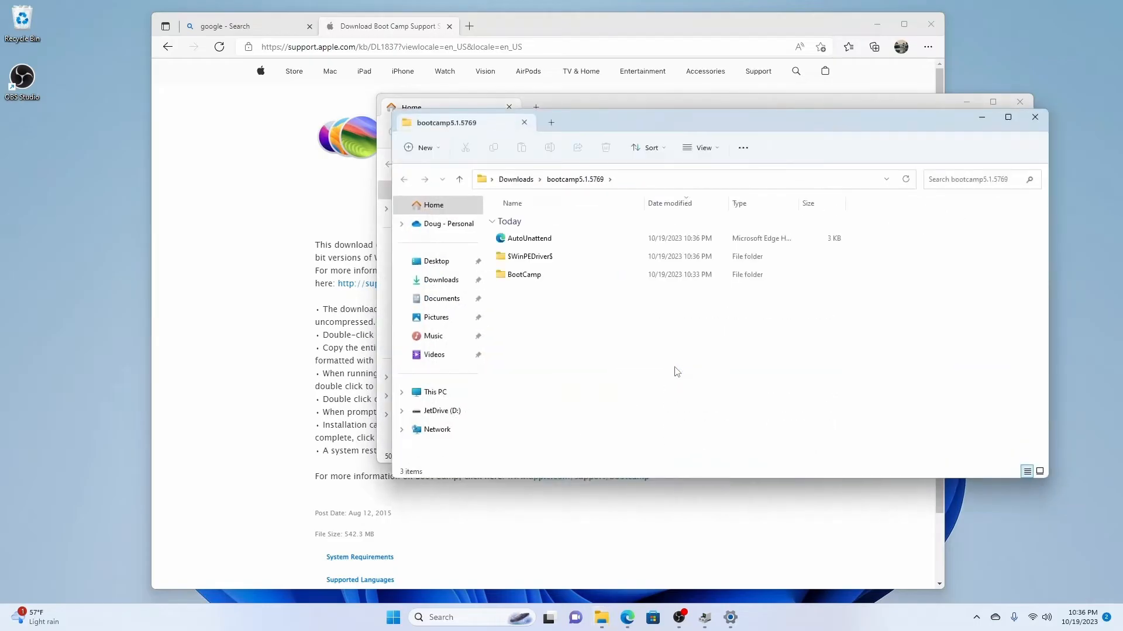
mouse_move(695, 379)
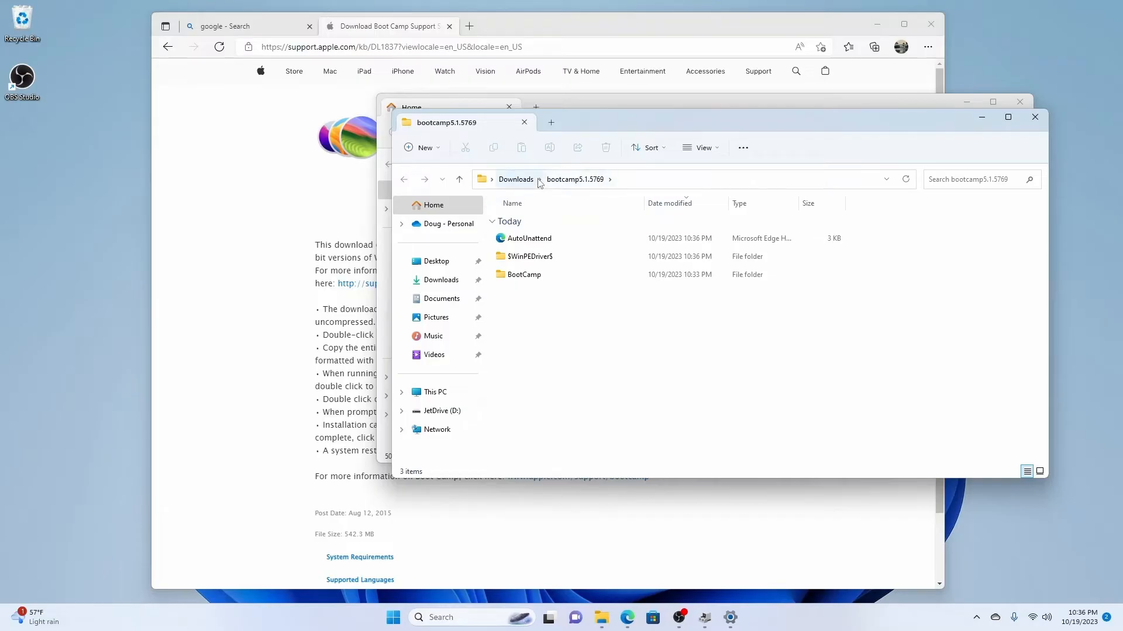
double_click(524, 273)
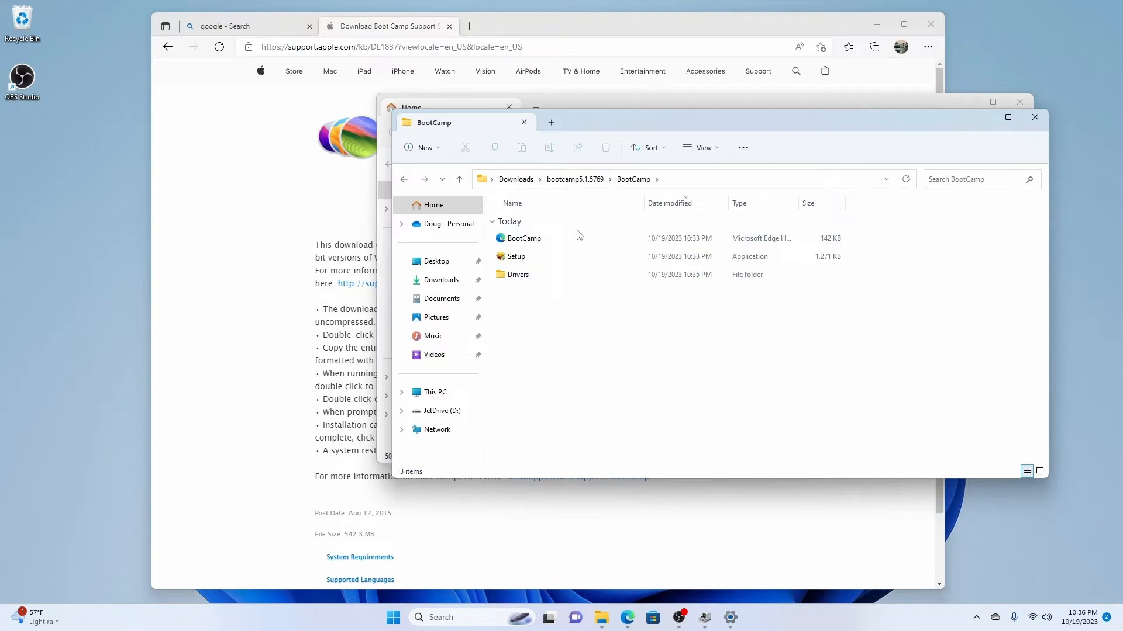
mouse_move(597, 599)
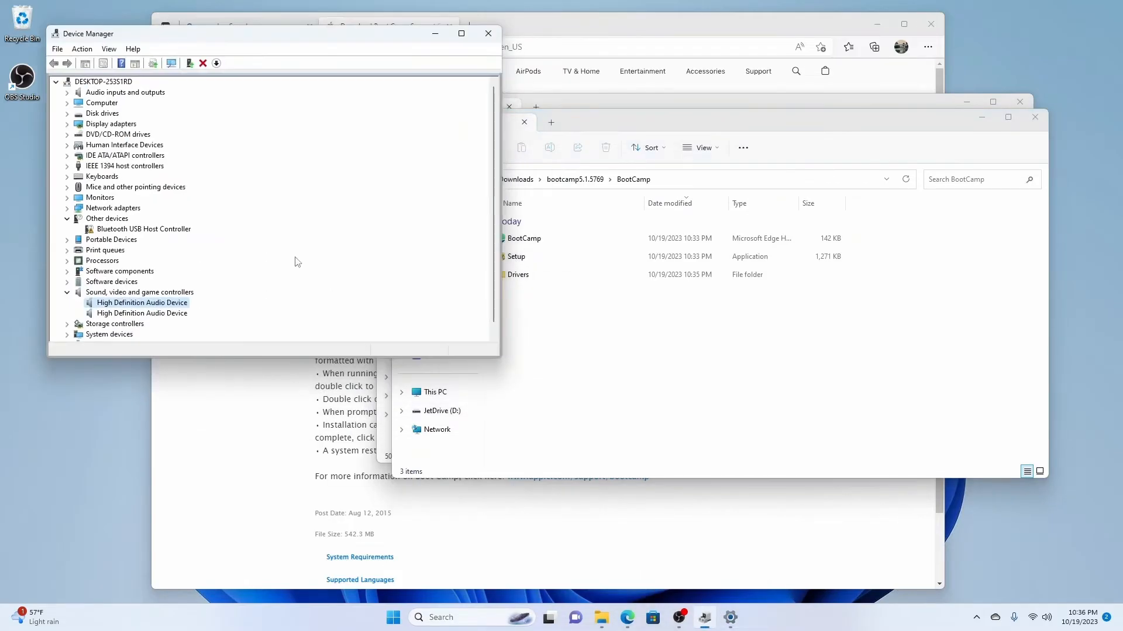
mouse_move(193, 311)
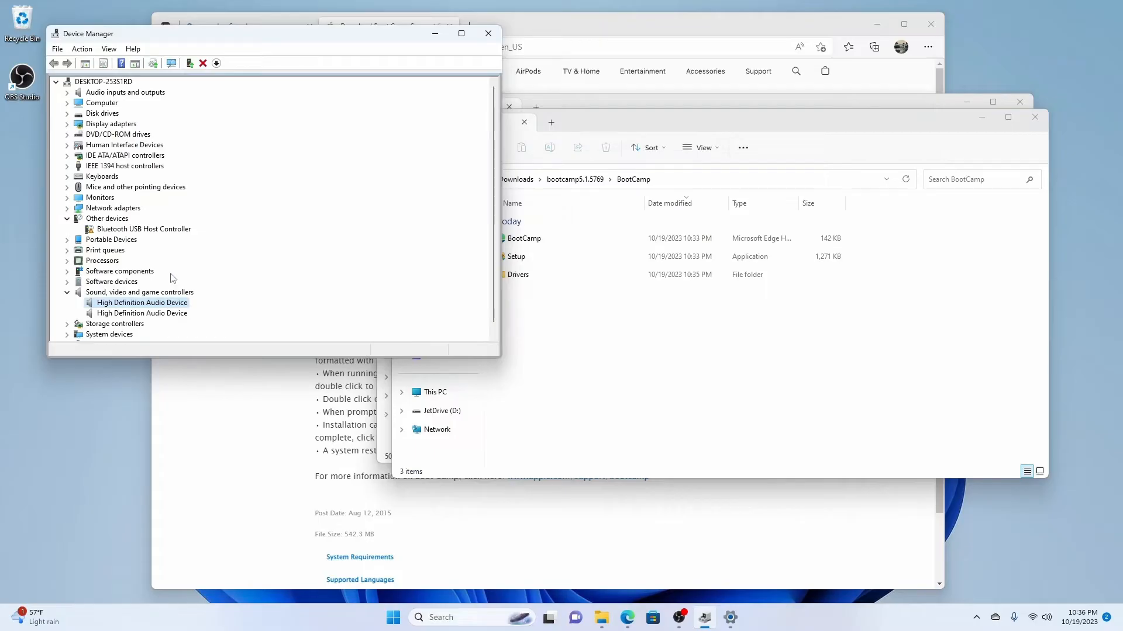
Start a manual driver update for the Bluetooth USB Host Controller, browsing for a local folder.
right_click(144, 229)
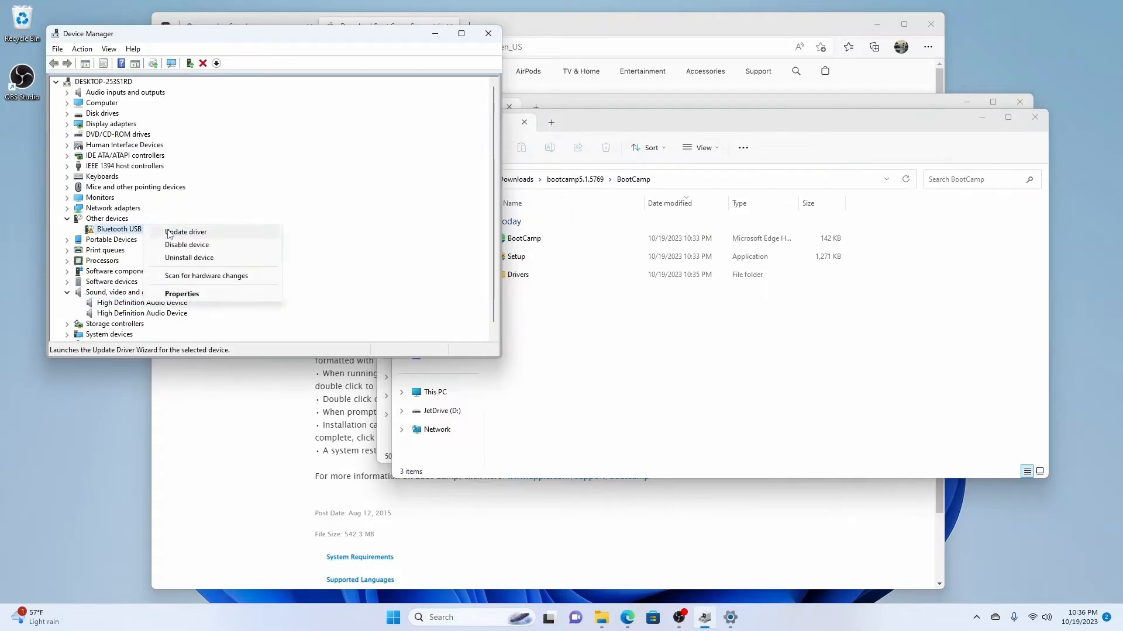
click(185, 231)
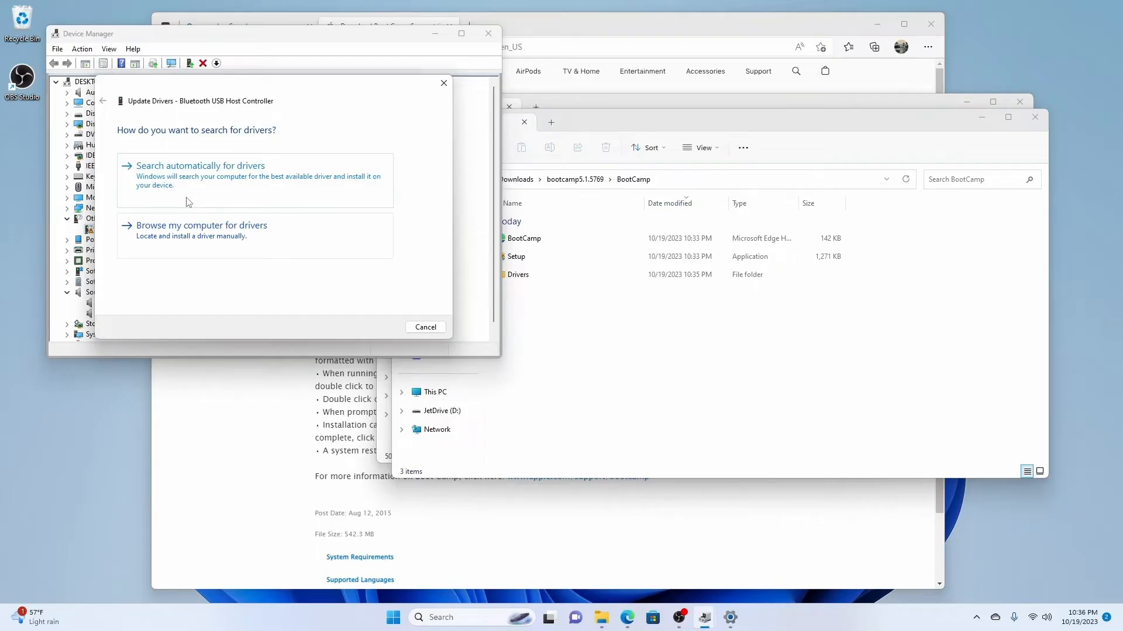
click(201, 225)
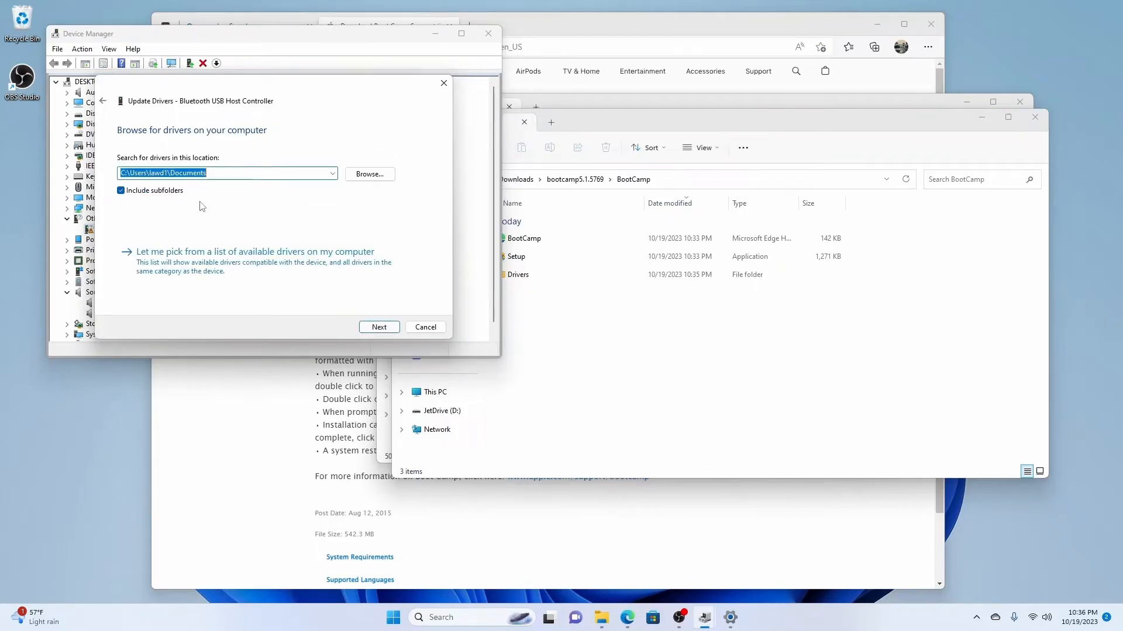
click(369, 174)
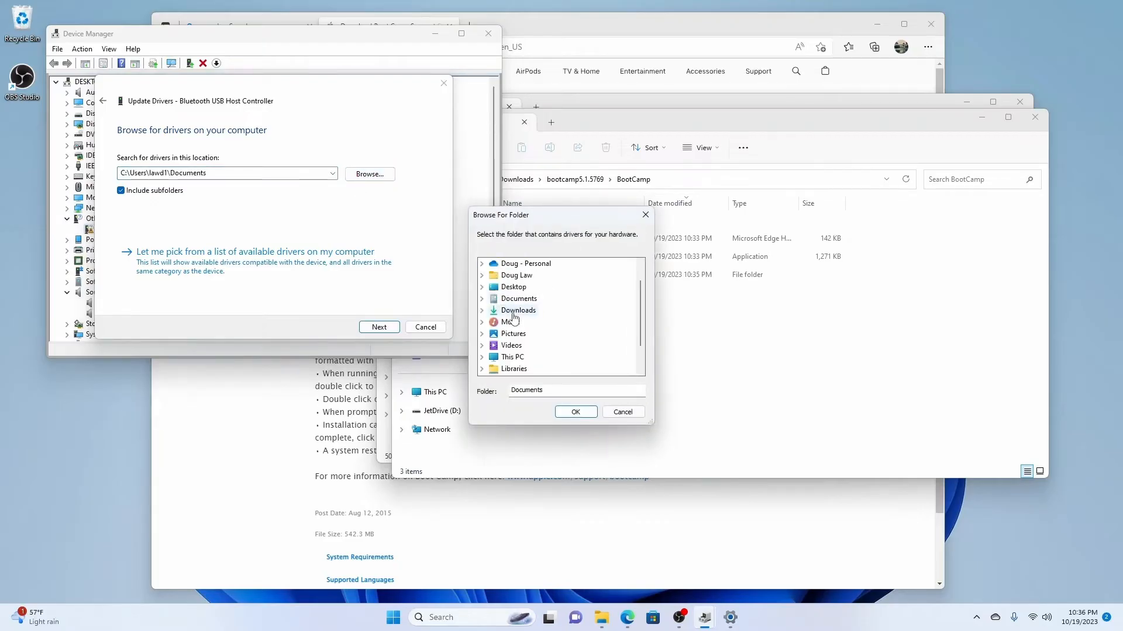
Select Downloads\bootcamp5.1.5769 as the driver folder and install Apple Broadcom Built-in Bluetooth.
click(519, 310)
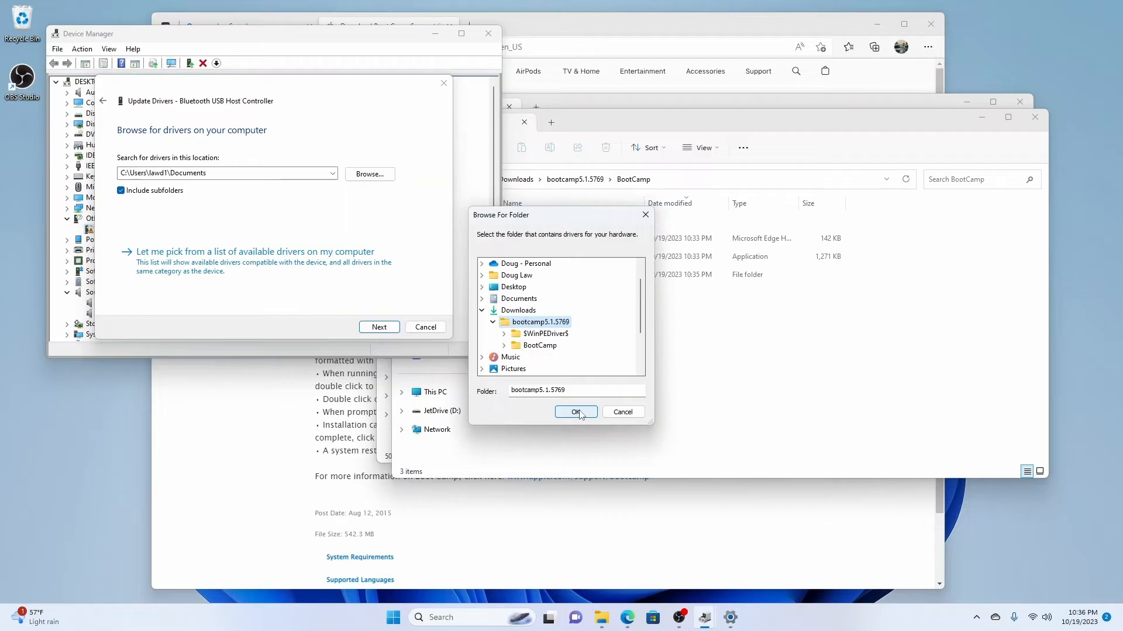
click(575, 411)
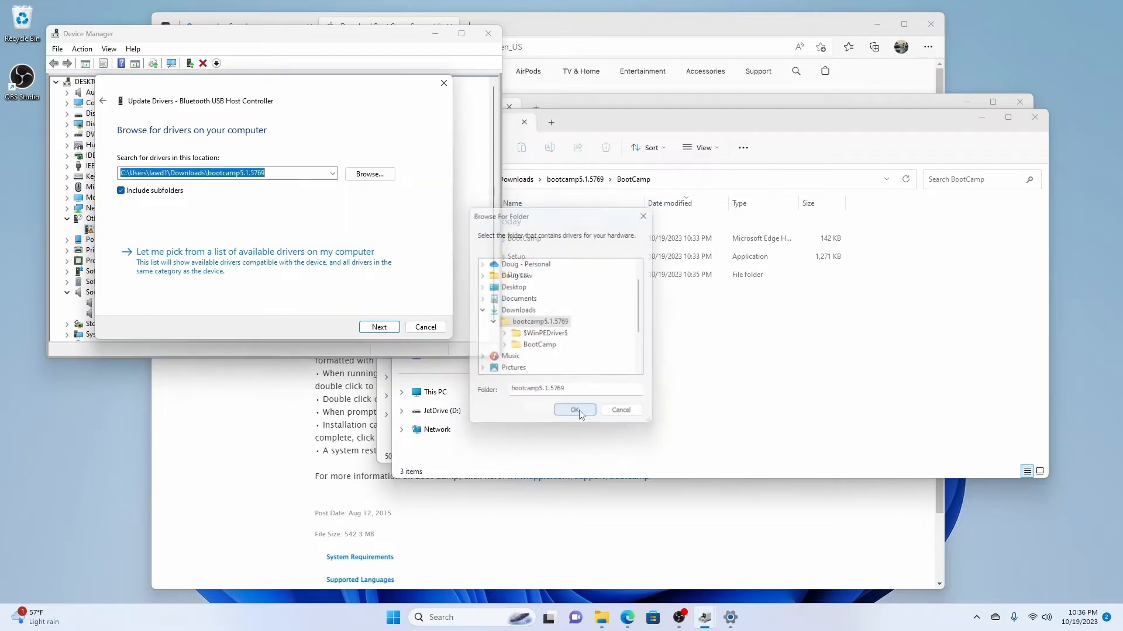
click(575, 411)
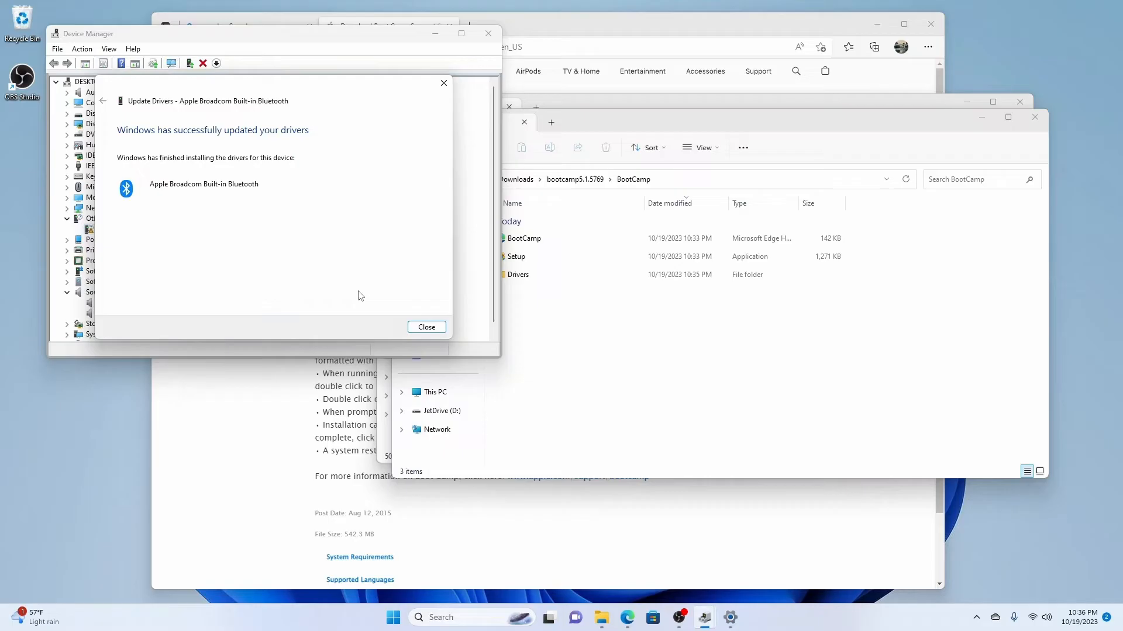
mouse_move(190, 115)
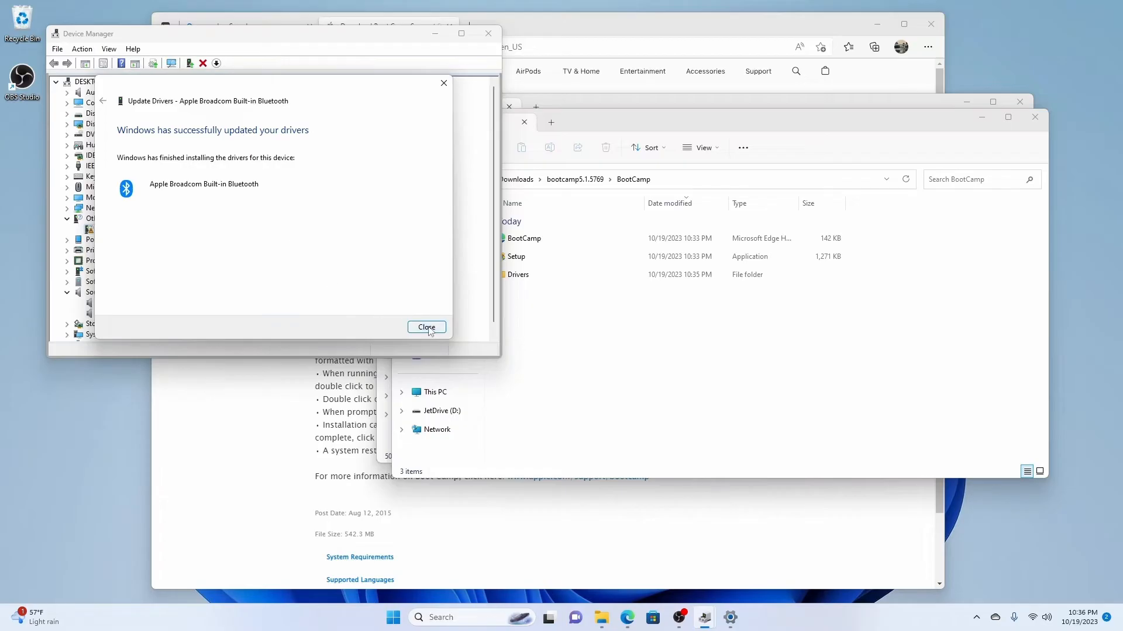
Close the success page, leaving Apple Broadcom Built-in Bluetooth listed under Bluetooth.
click(426, 328)
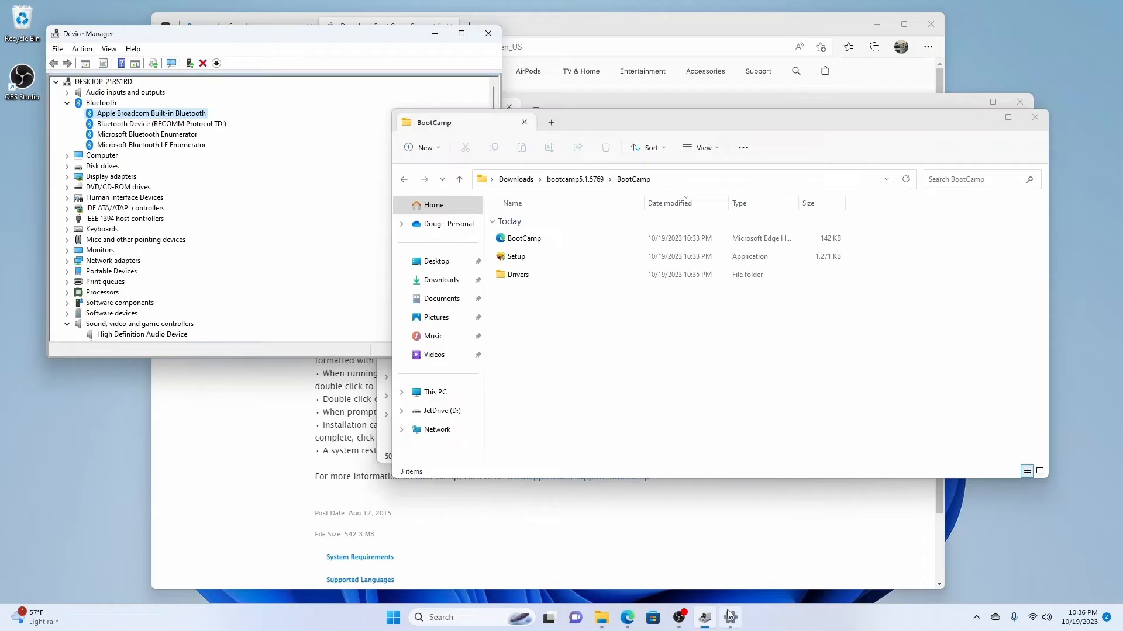
mouse_move(730, 617)
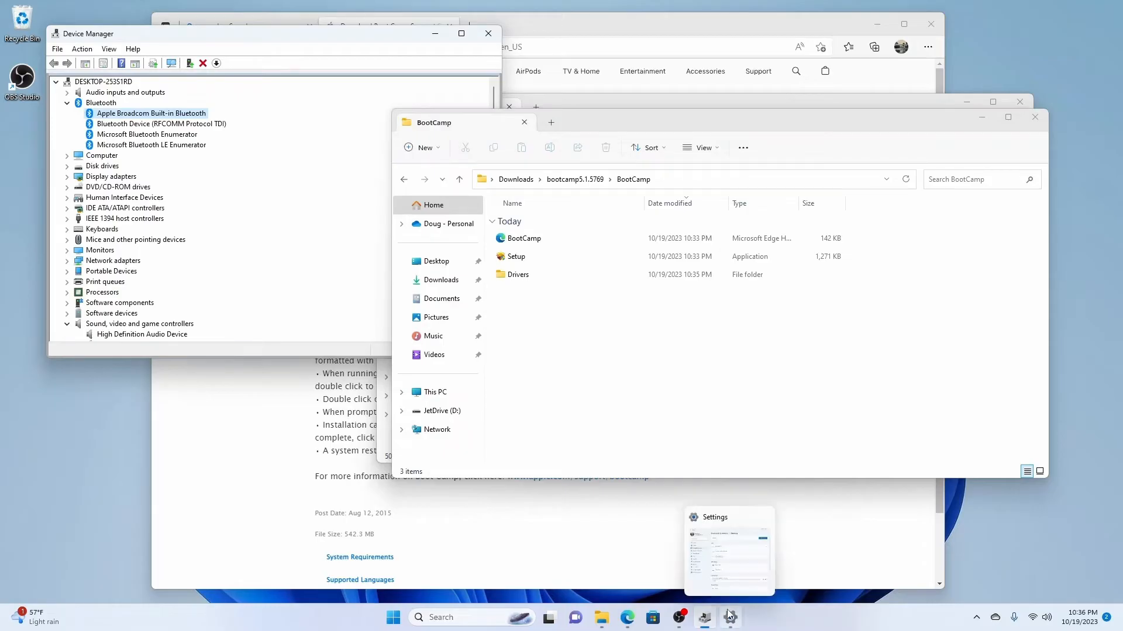
Switch back to the Settings window on Bluetooth & devices with Bluetooth on.
click(730, 618)
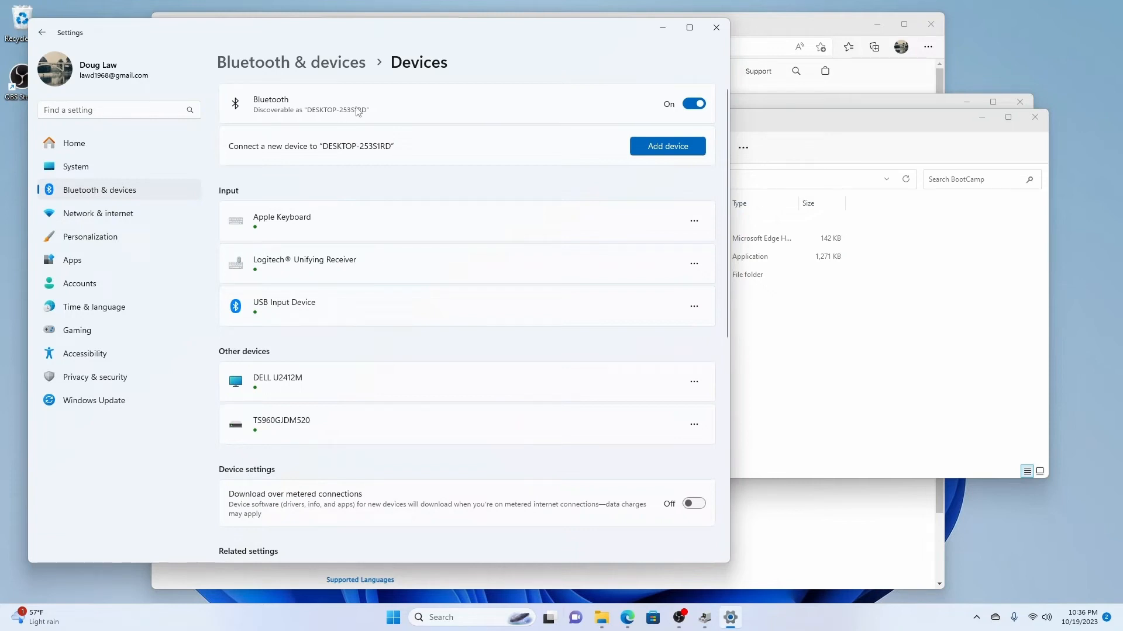
mouse_move(332, 123)
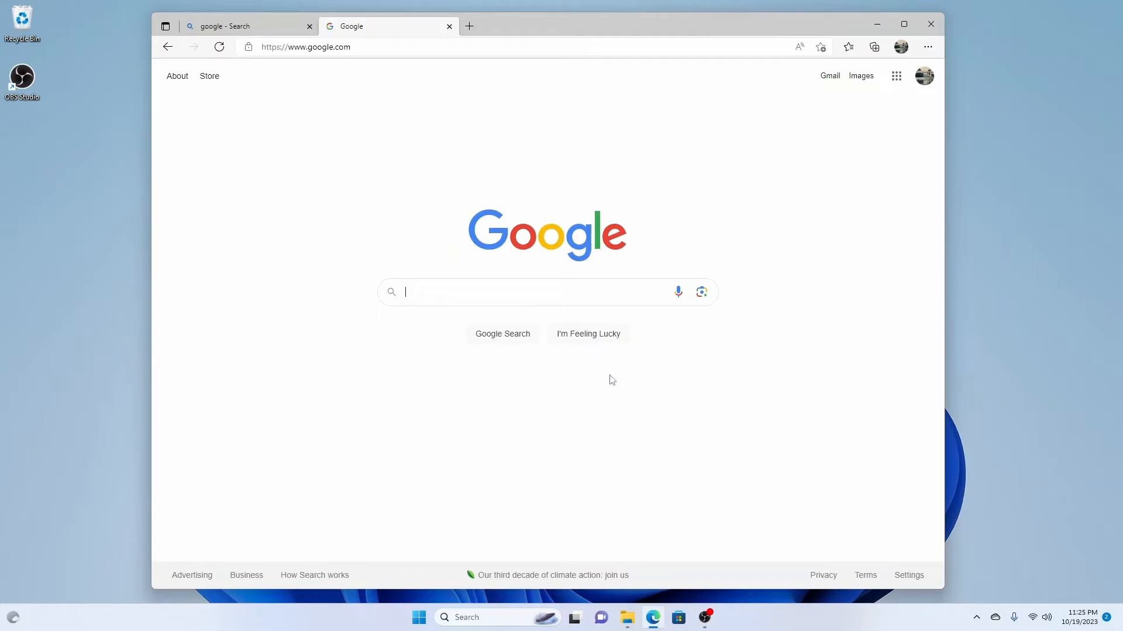
Search Google for 'realtek hd audio drivers' and open Realtek's HD Audio Codecs Software page.
text(r)
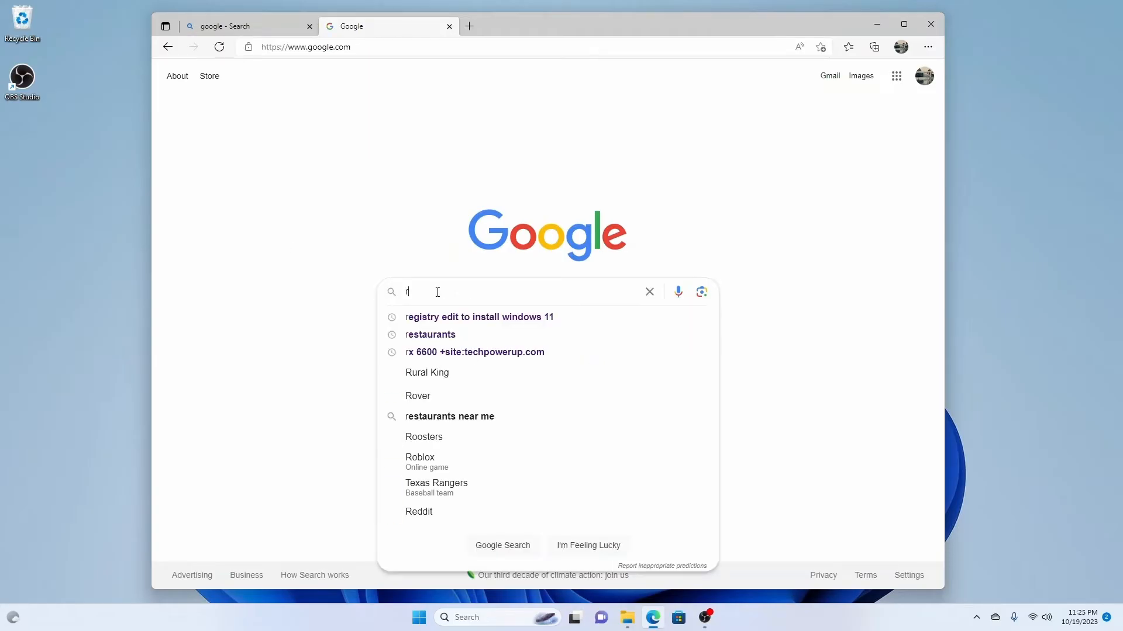
text(ealtek hd)
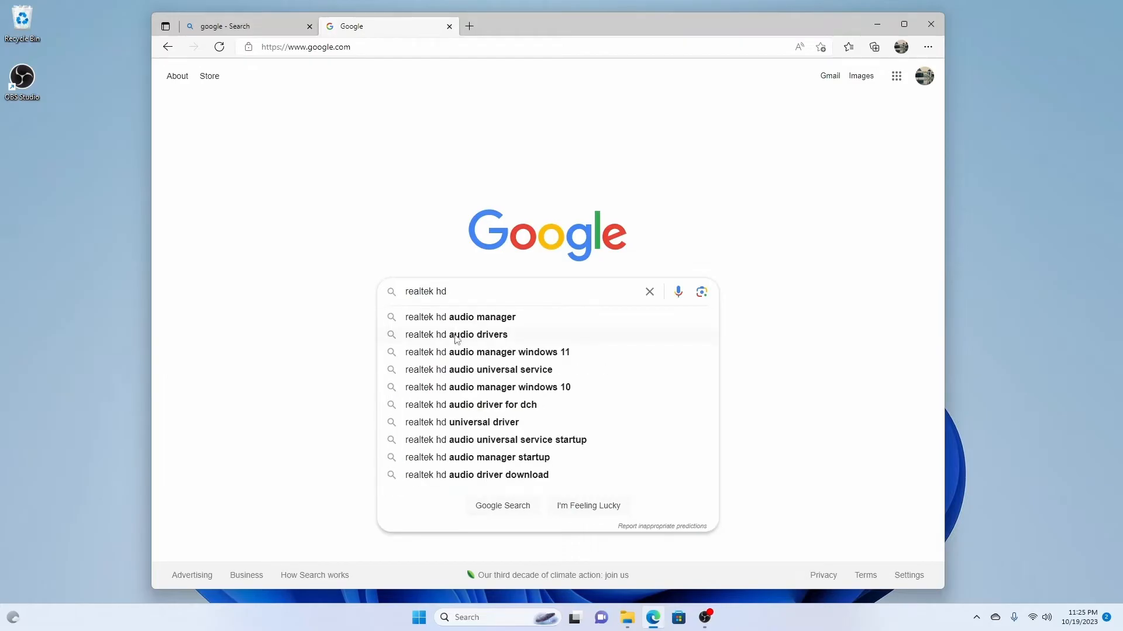
click(456, 335)
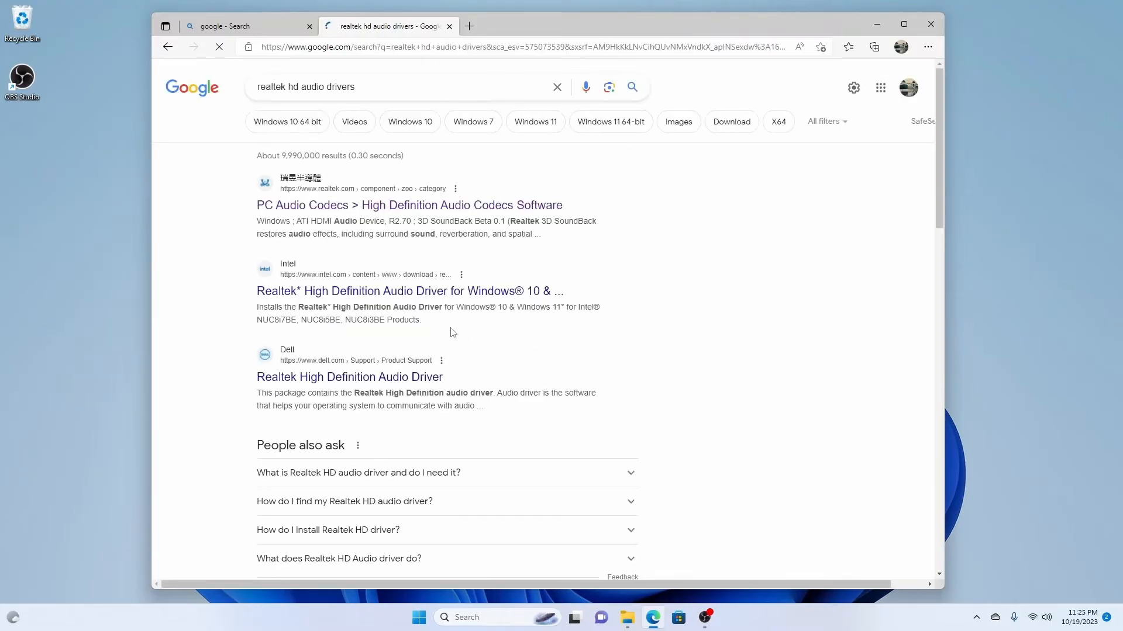
mouse_move(446, 210)
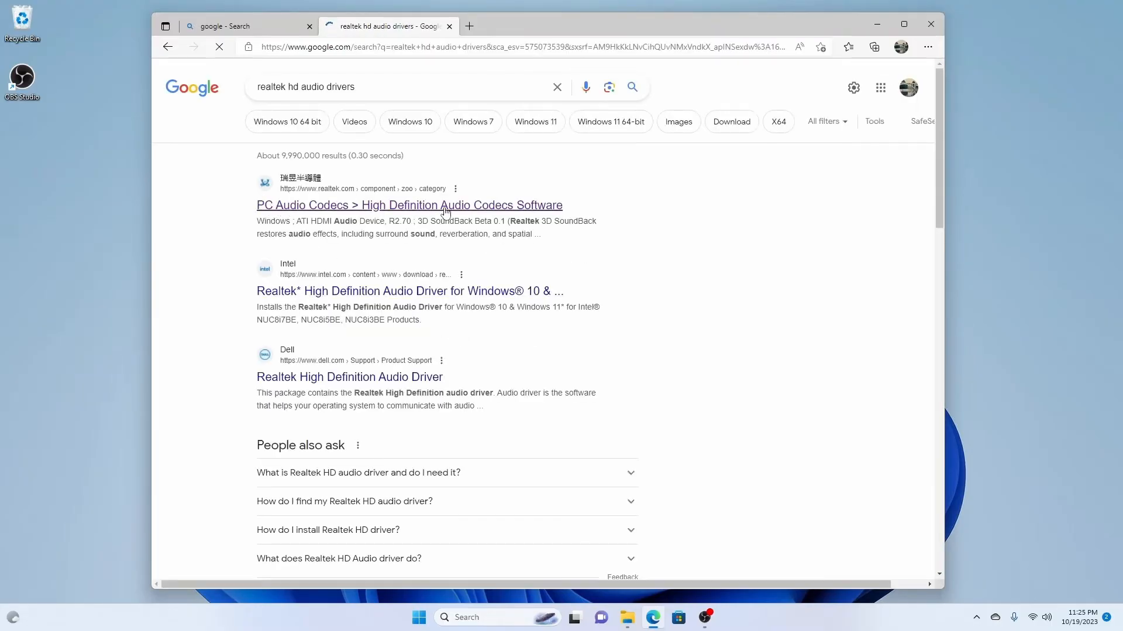
click(416, 204)
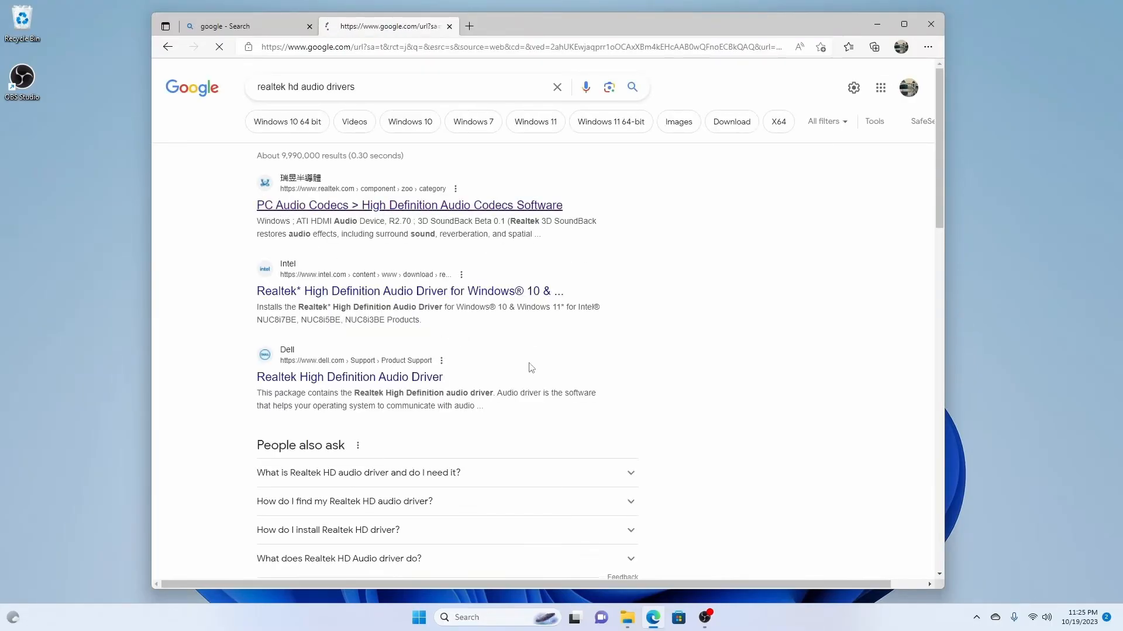
click(409, 204)
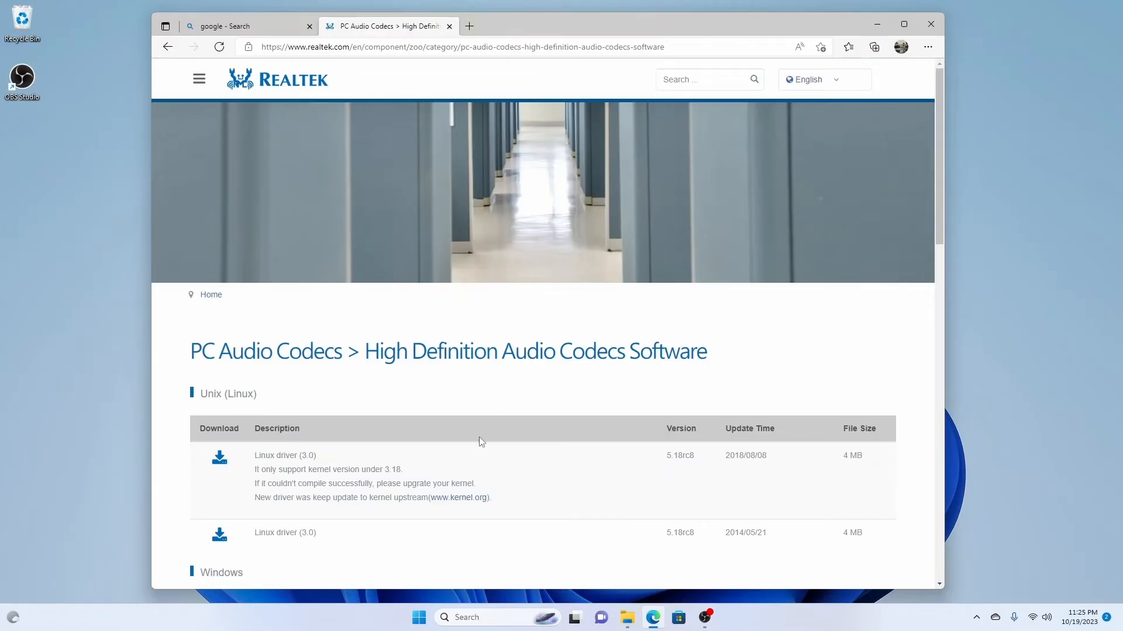
Choose the 64-bit Windows driver executable download in the Windows section.
scroll(down, 3)
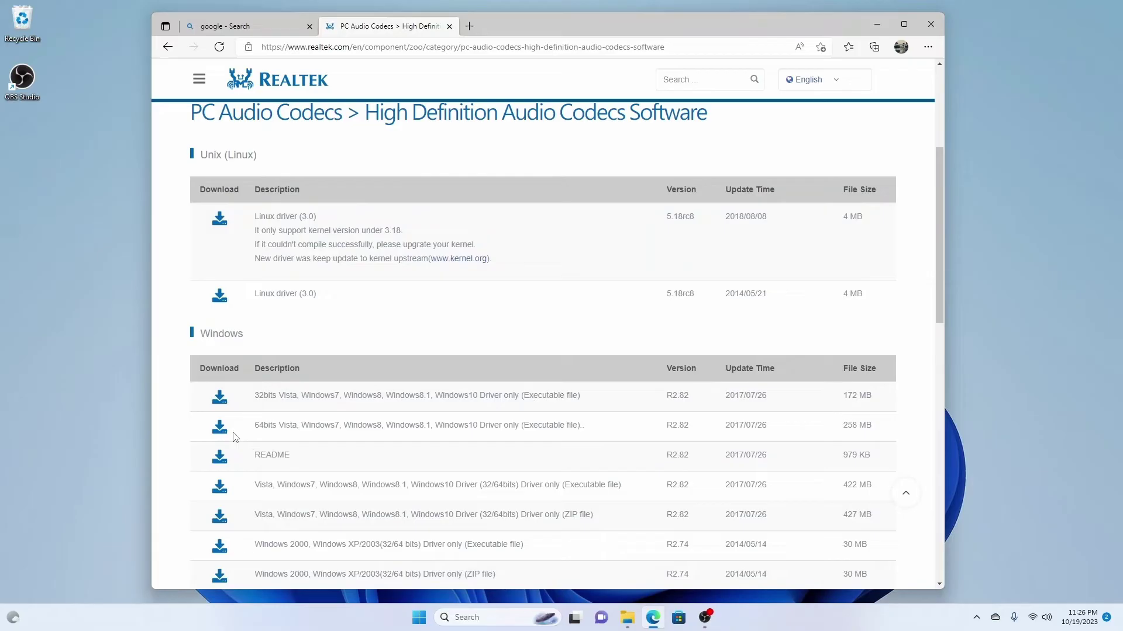
click(220, 426)
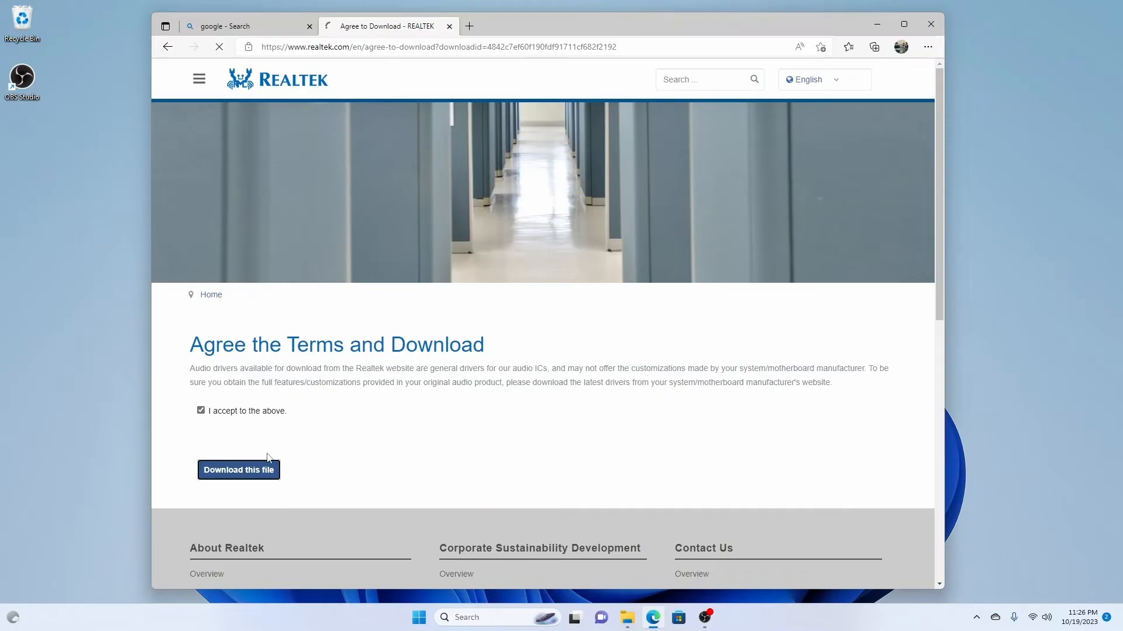
Accept the terms and answer the captcha with 13 so the 64-bit R2.82 driver starts downloading.
click(238, 470)
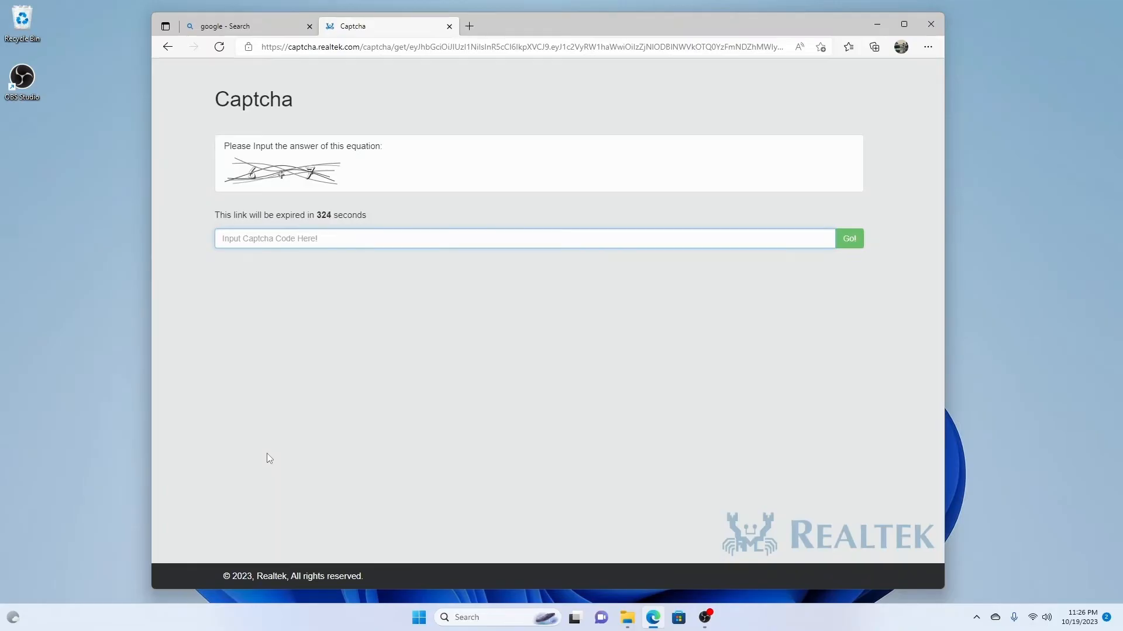
text(13)
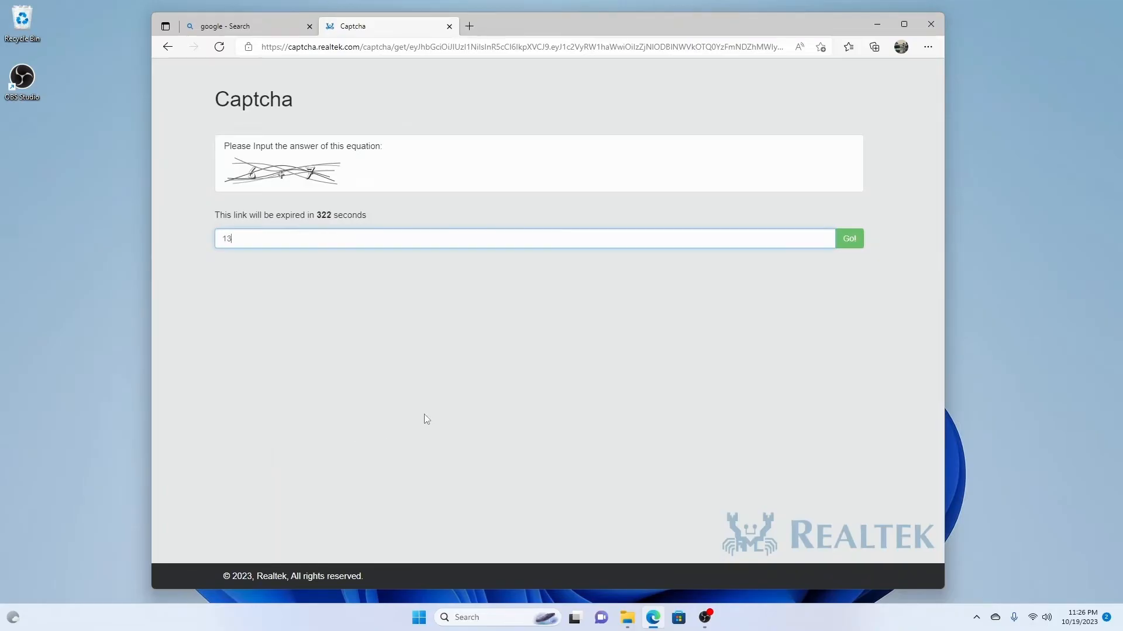
click(849, 239)
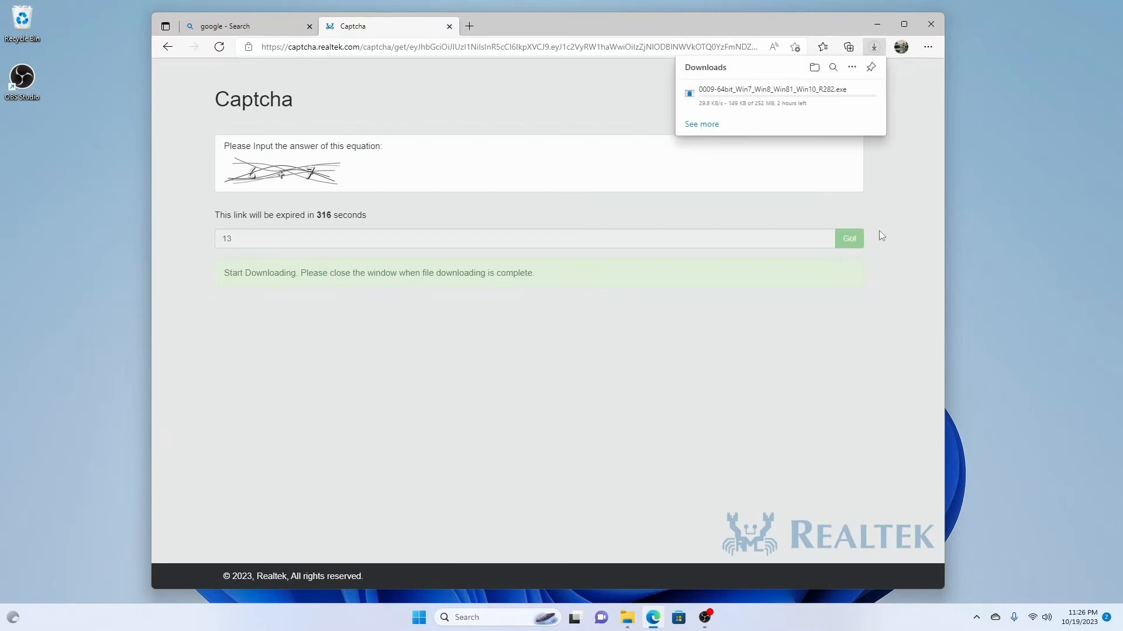
mouse_move(807, 106)
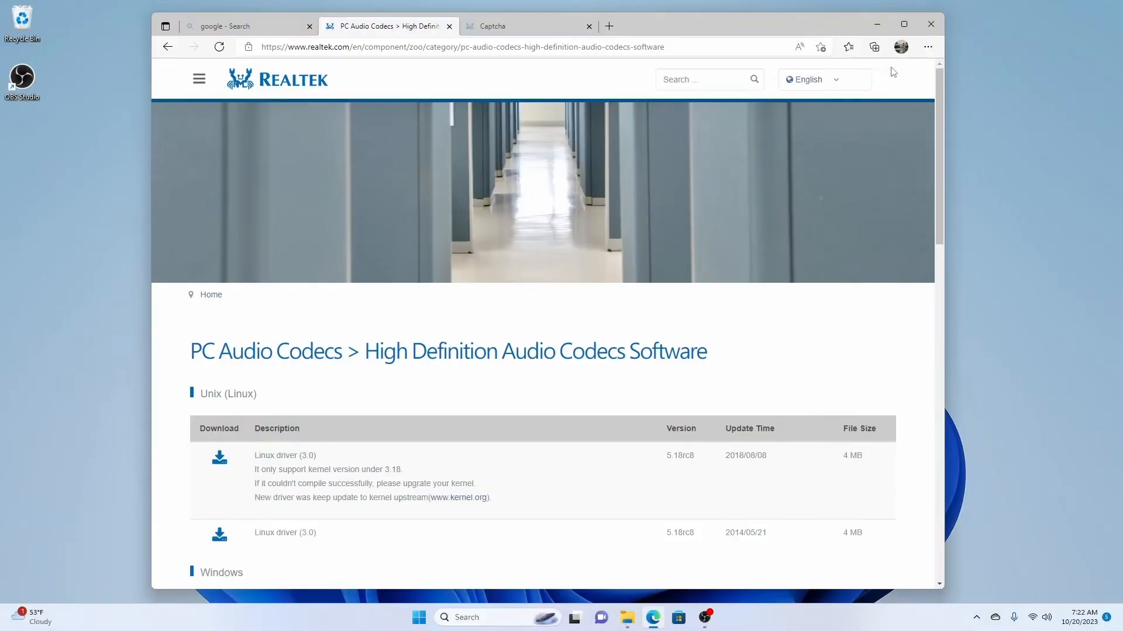
Bring up Edge's Settings and more menu to reach the downloaded files.
click(927, 47)
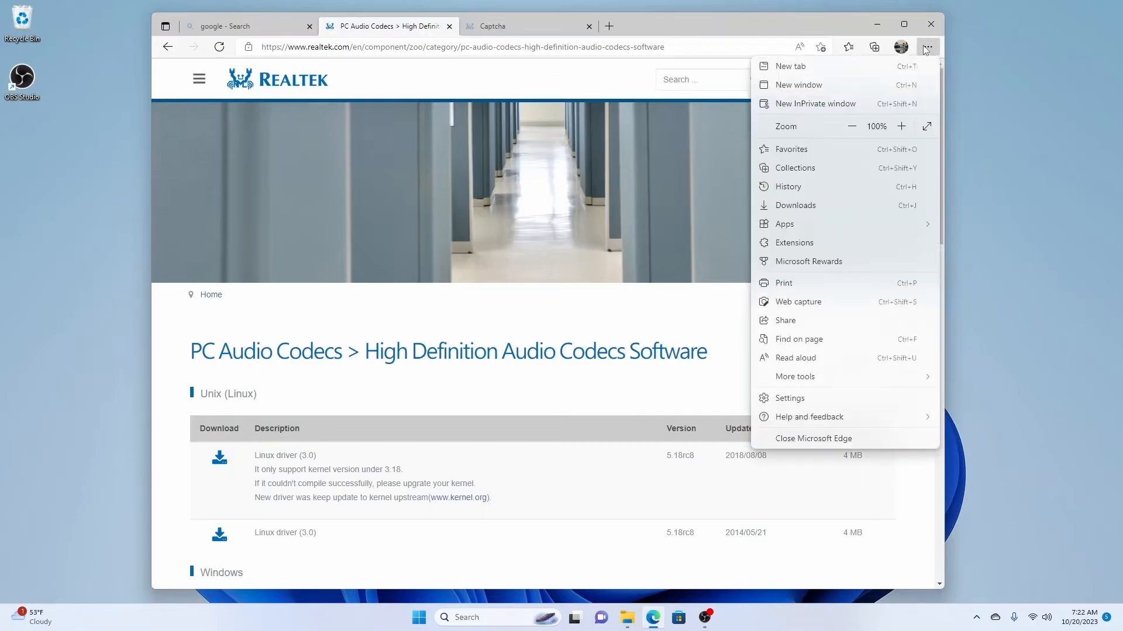
mouse_move(832, 124)
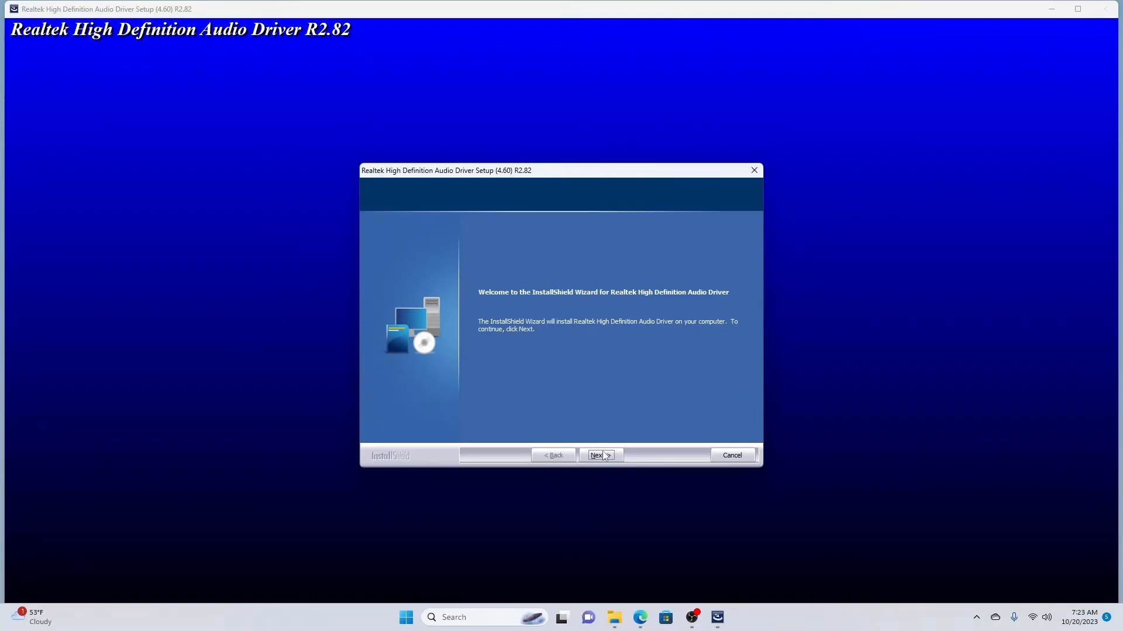
Start the Realtek HD Audio Driver R2.82 setup from the InstallShield welcome page.
click(601, 455)
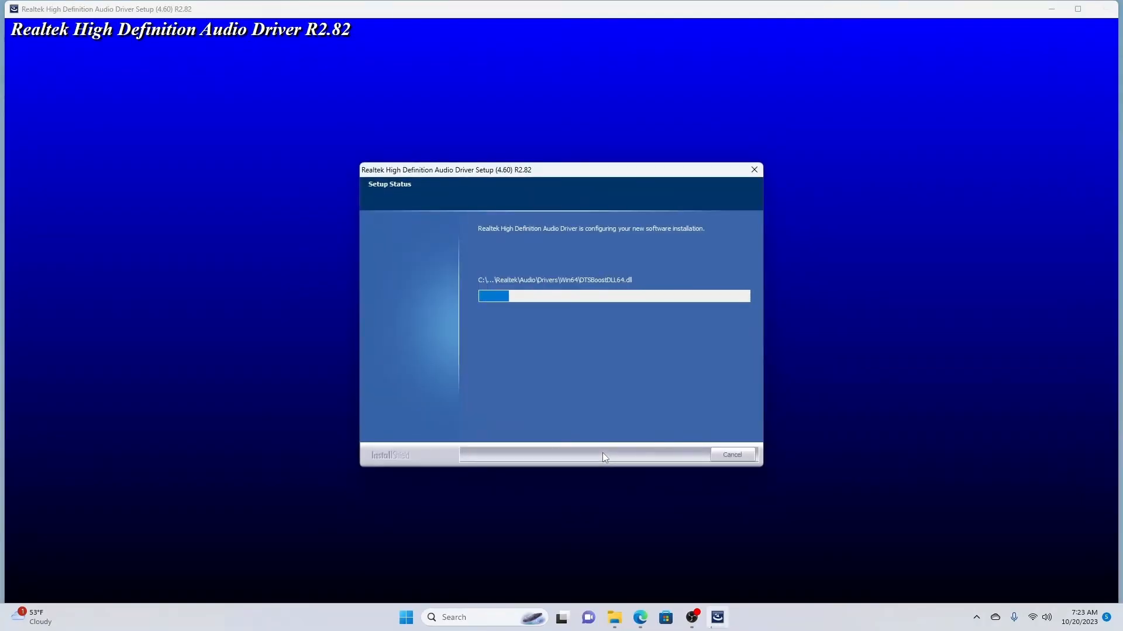